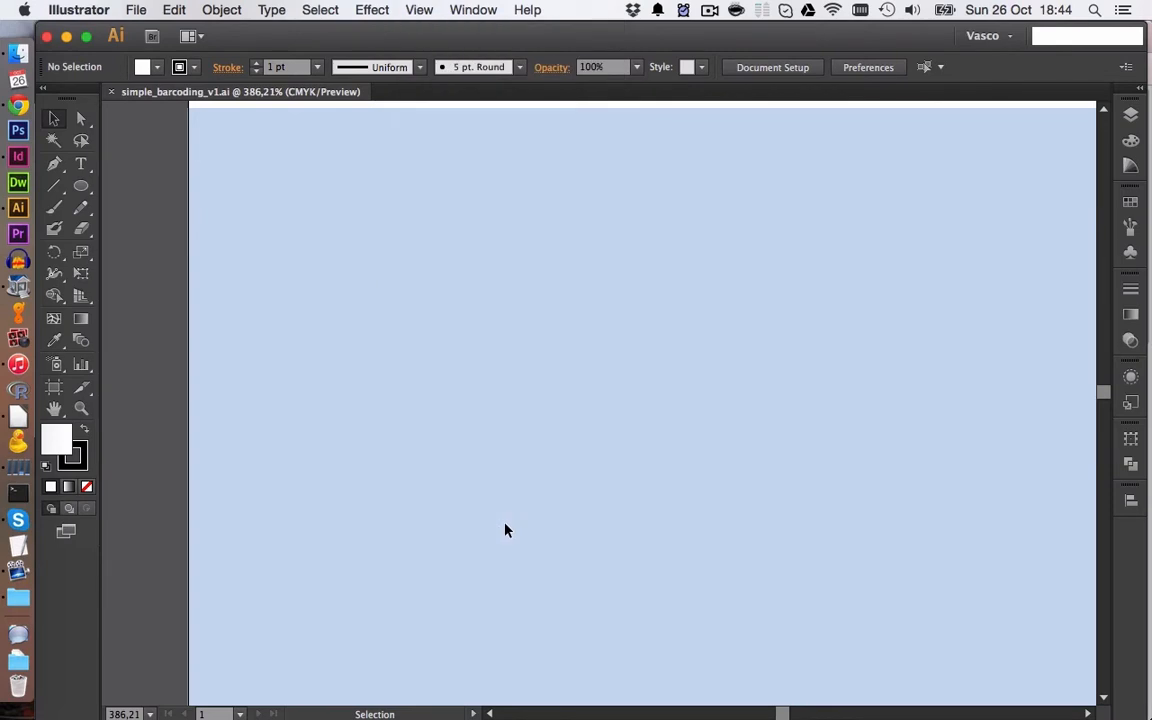
{"action": "mouse_move", "coordinate": [70, 186]}
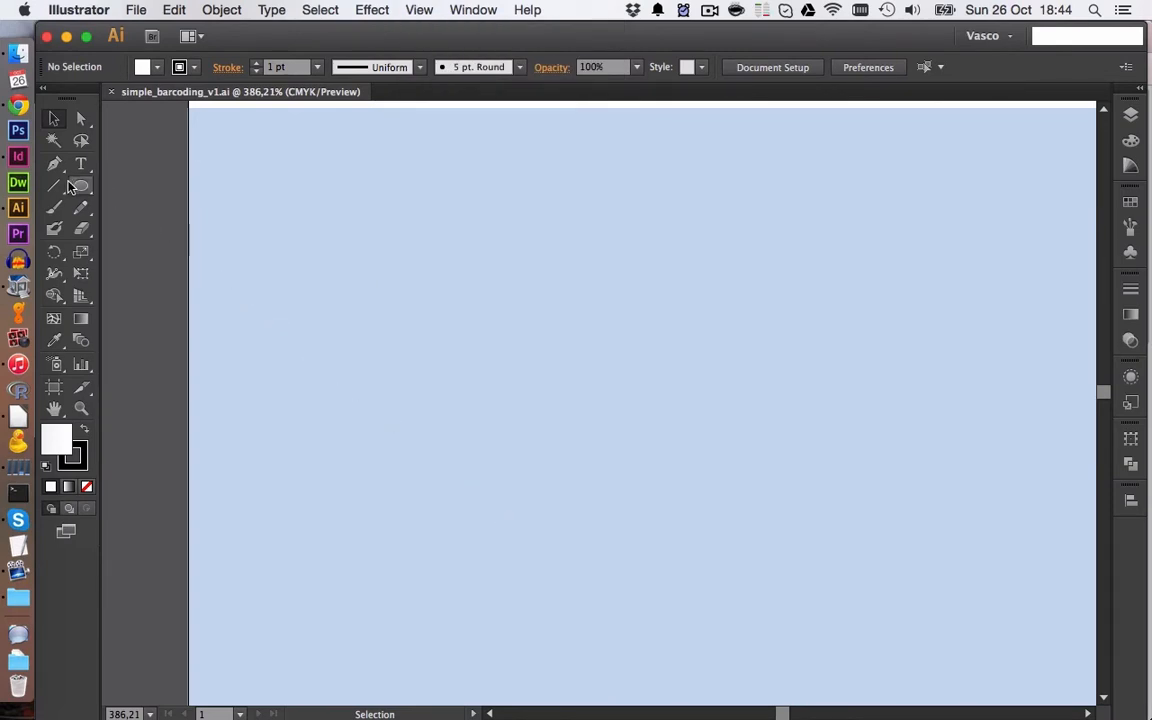
Draw the first flat white ellipse with a black outline near the top of the artboard
{"action": "left_click_drag", "start_coordinate": [370, 280], "coordinate": [598, 310]}
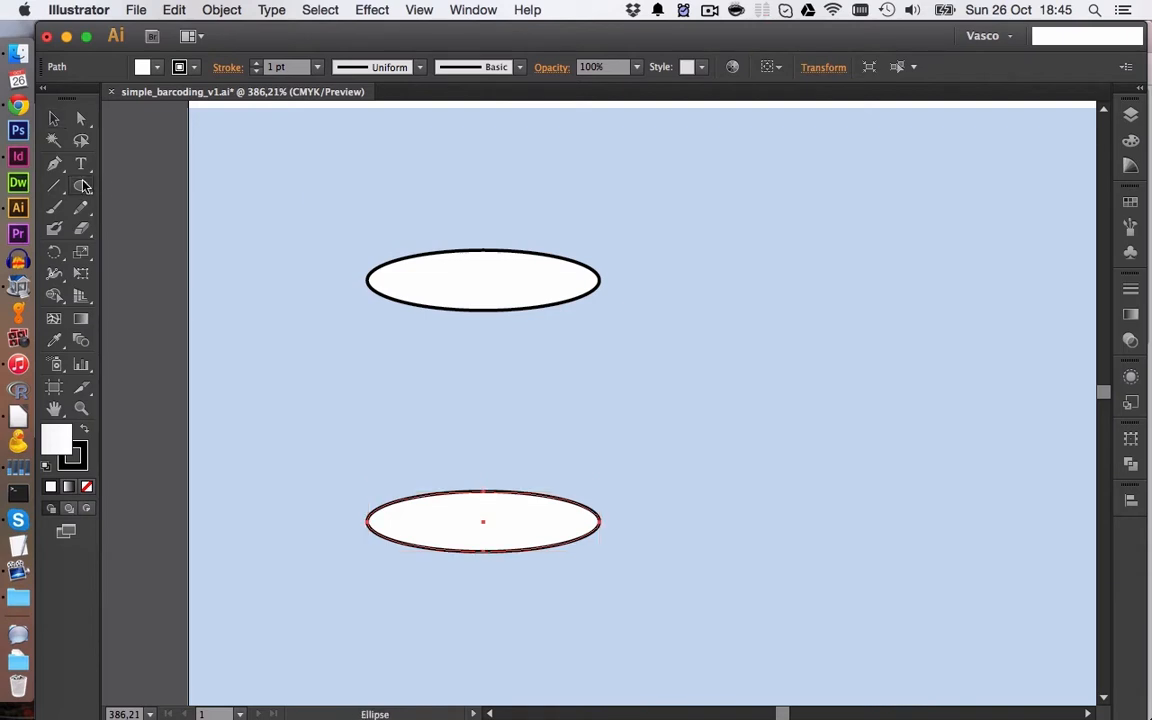
Draw a tall rectangle spanning both ellipses' centres, then select all three shapes
{"action": "left_click", "coordinate": [82, 186]}
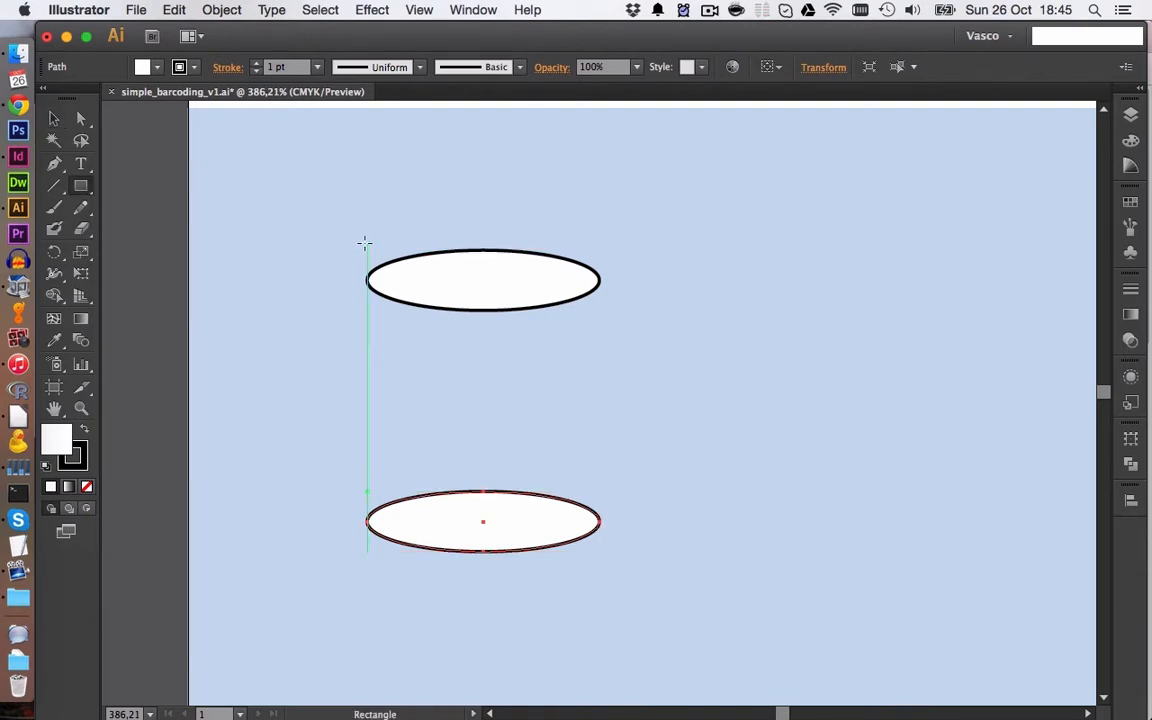
{"action": "left_click_drag", "start_coordinate": [367, 244], "coordinate": [601, 585]}
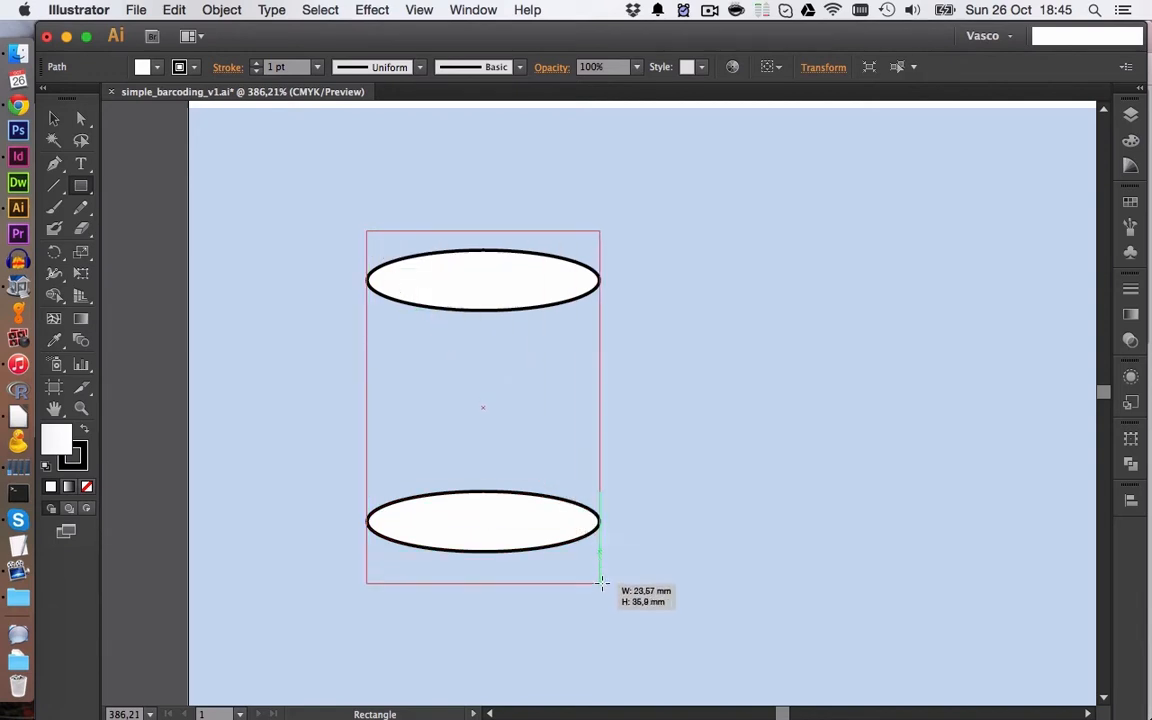
{"action": "left_click_drag", "start_coordinate": [600, 582], "coordinate": [600, 590]}
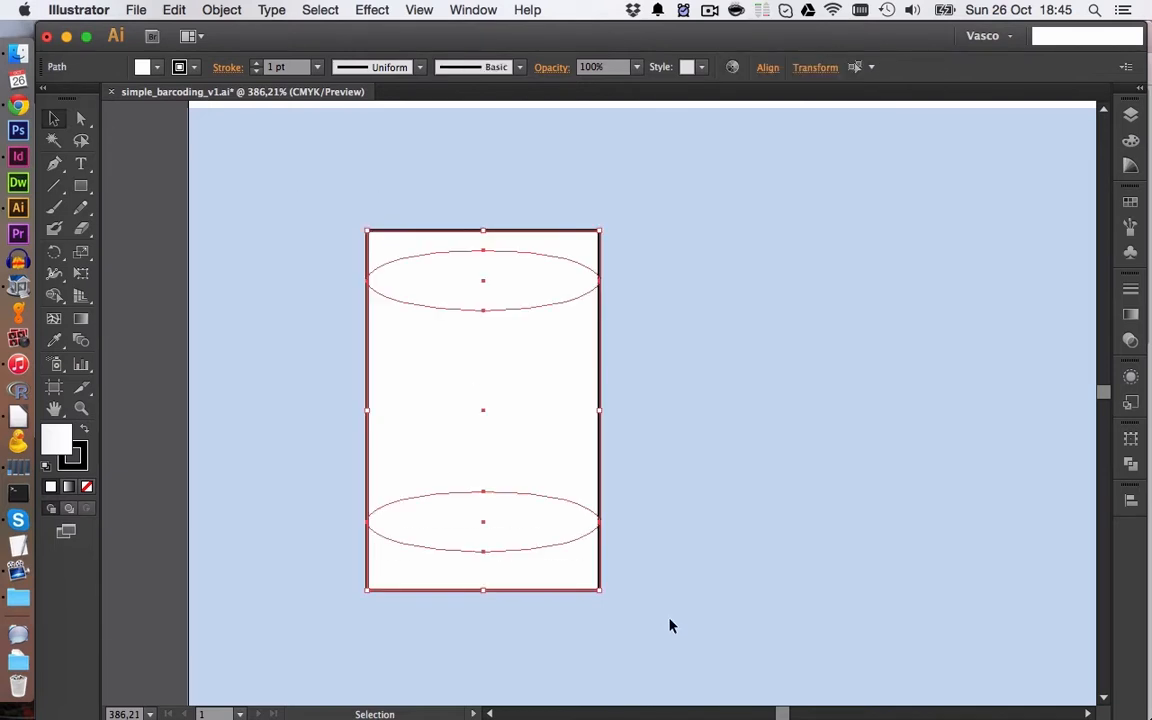
{"action": "mouse_move", "coordinate": [1130, 491]}
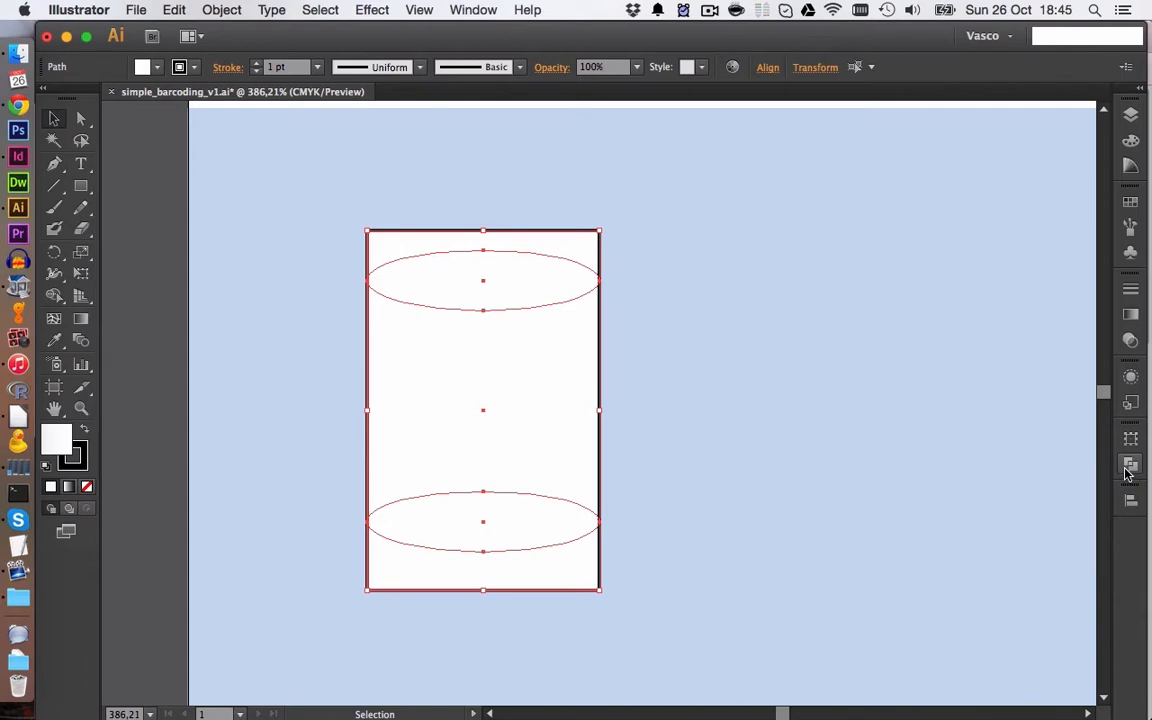
Divide the overlapping shapes with Pathfinder, ungroup them, and unite the body pieces
{"action": "left_click", "coordinate": [472, 10]}
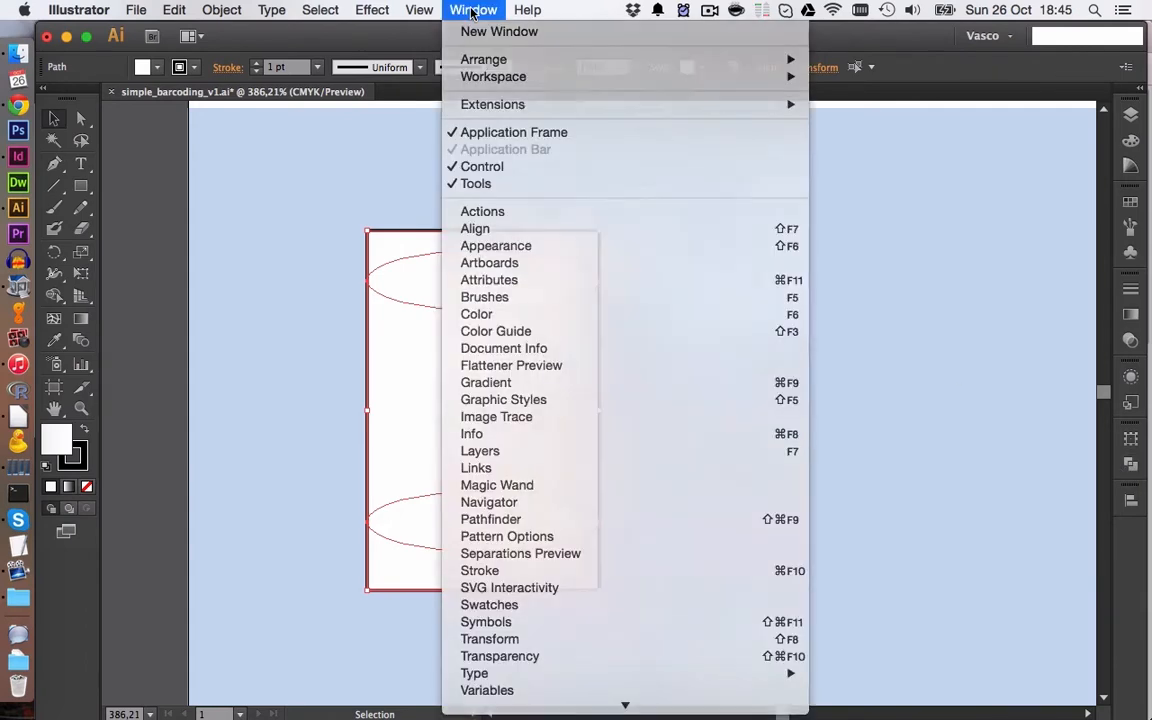
{"action": "left_click", "coordinate": [490, 519]}
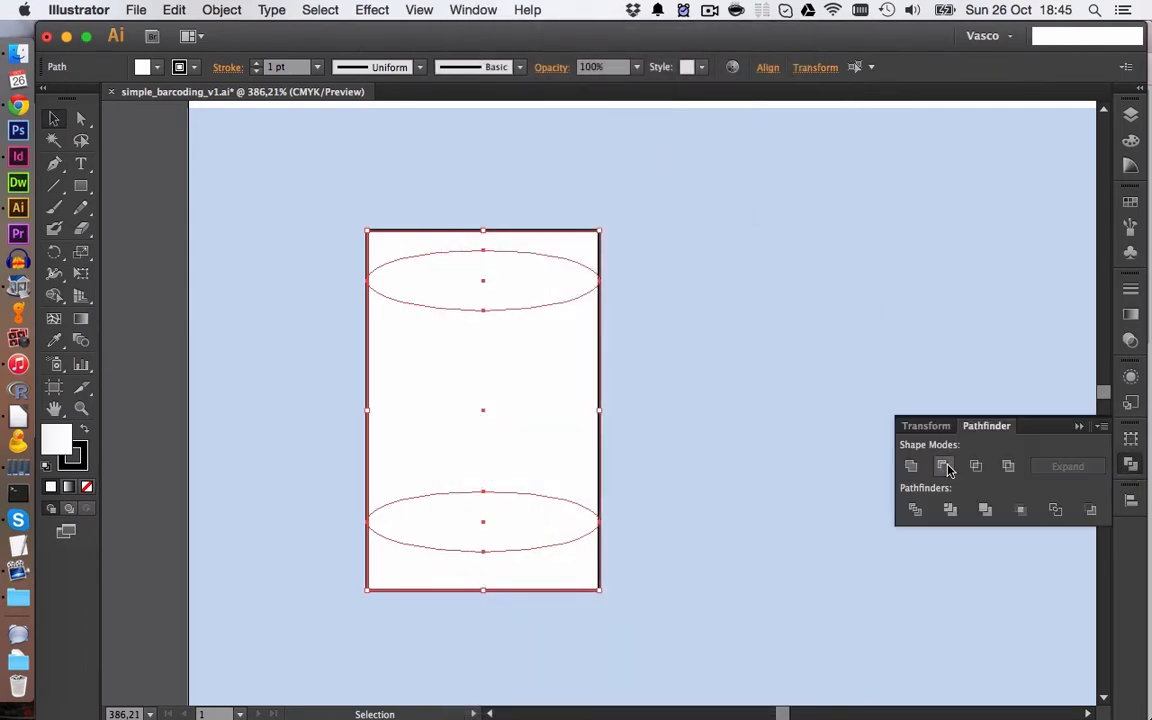
{"action": "mouse_move", "coordinate": [913, 509]}
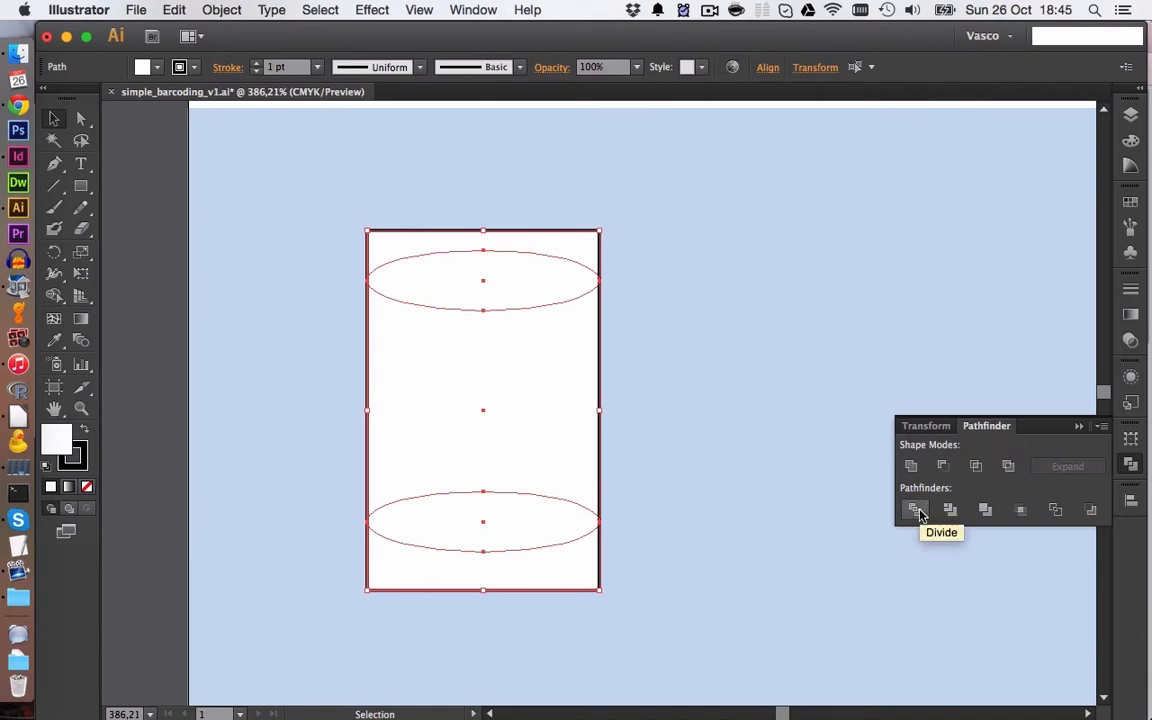
{"action": "left_click", "coordinate": [913, 509]}
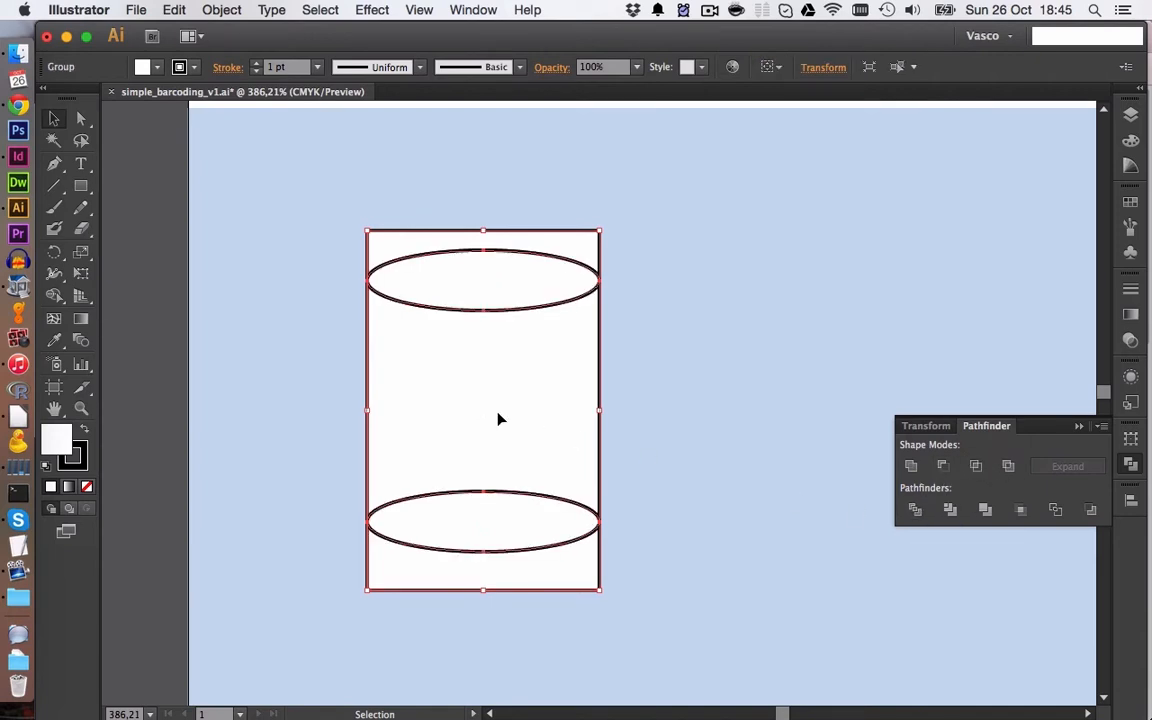
{"action": "right_click", "coordinate": [500, 419]}
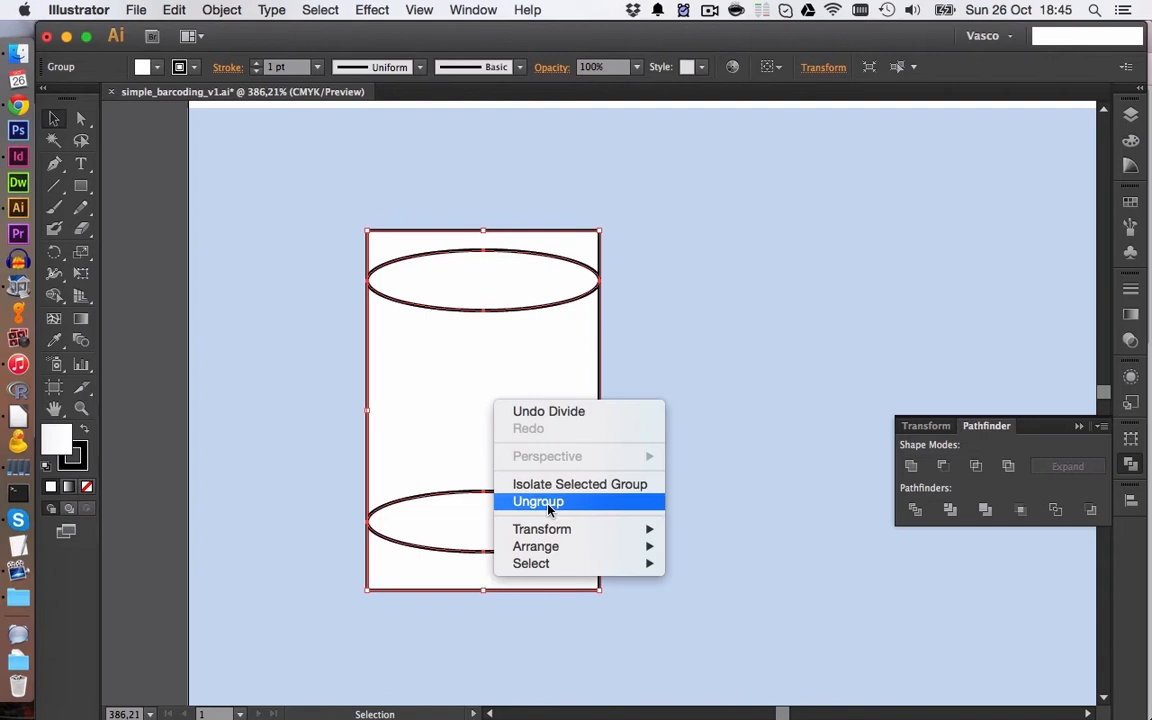
{"action": "left_click", "coordinate": [536, 501]}
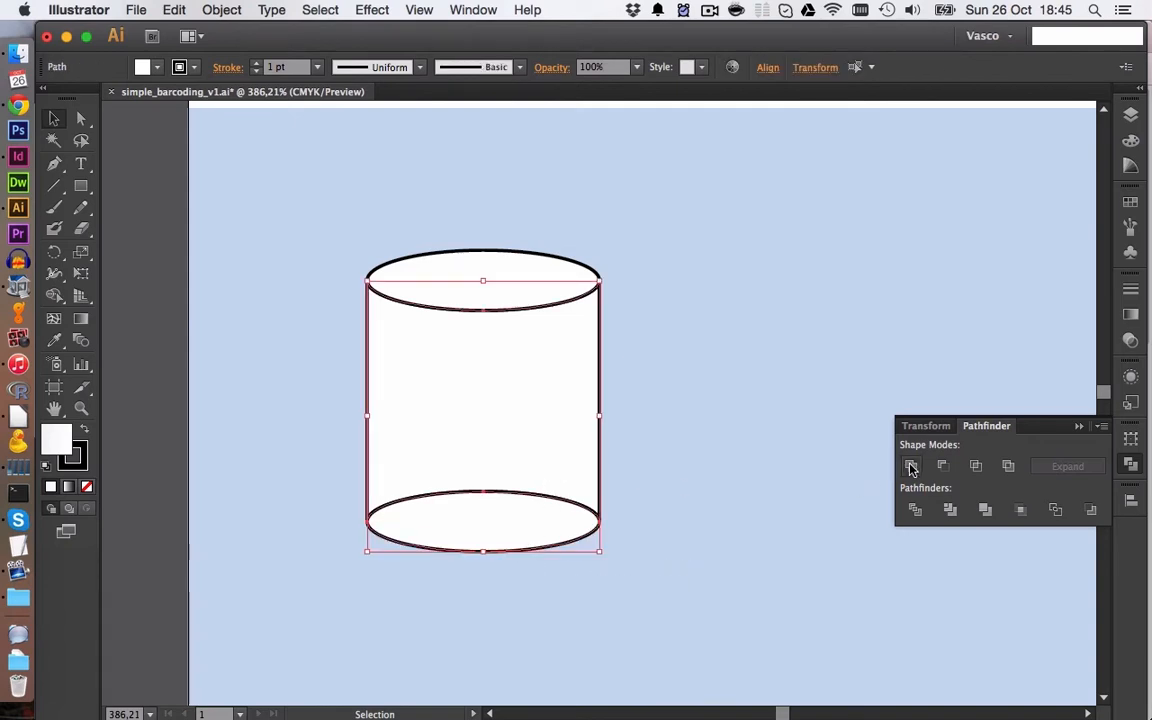
{"action": "left_click", "coordinate": [911, 466]}
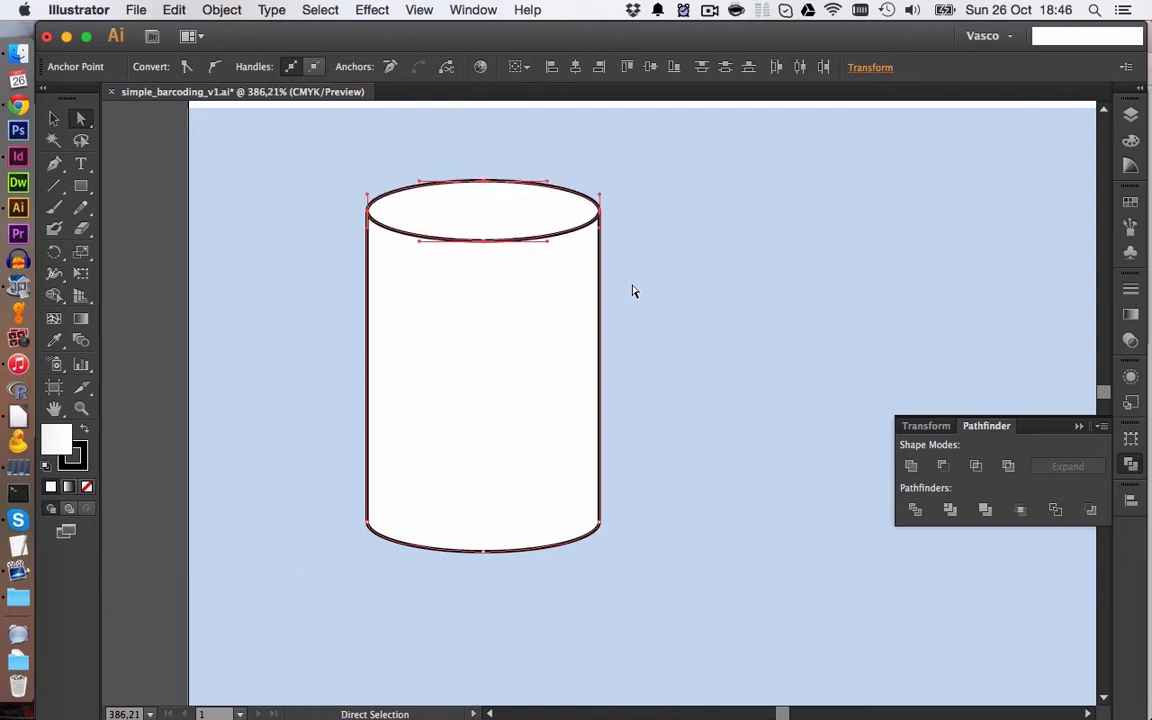
Select the can body, fill it red, then deselect it
{"action": "left_click", "coordinate": [633, 291]}
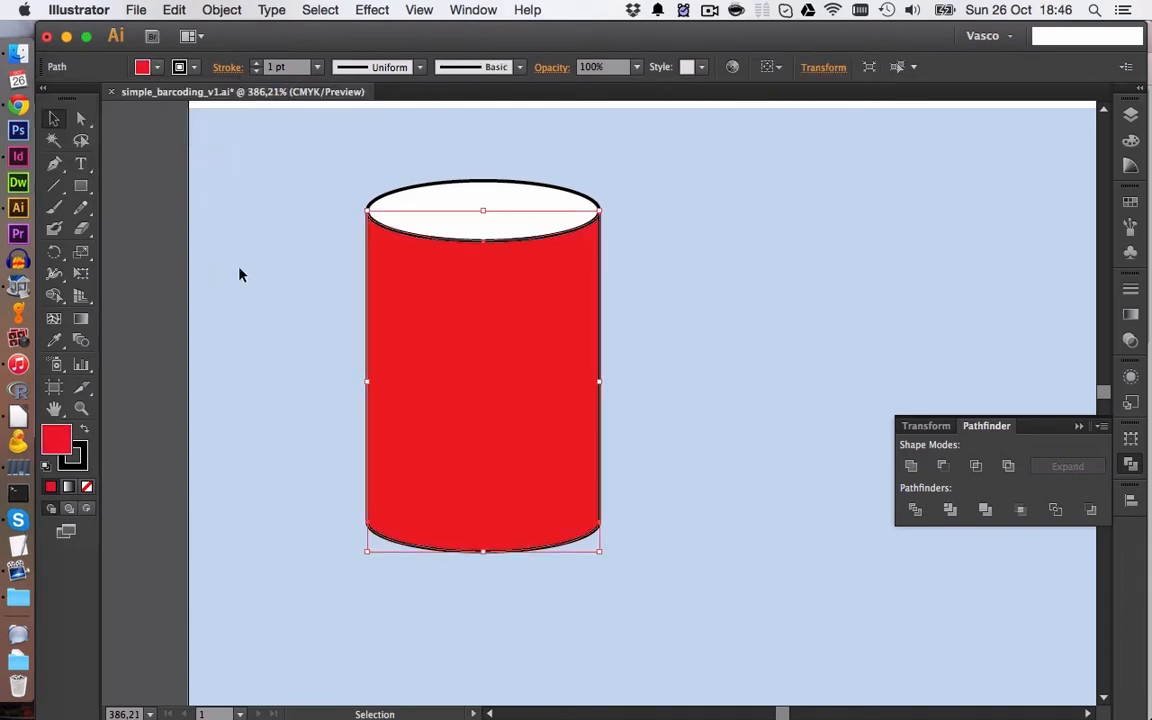
{"action": "left_click", "coordinate": [141, 66]}
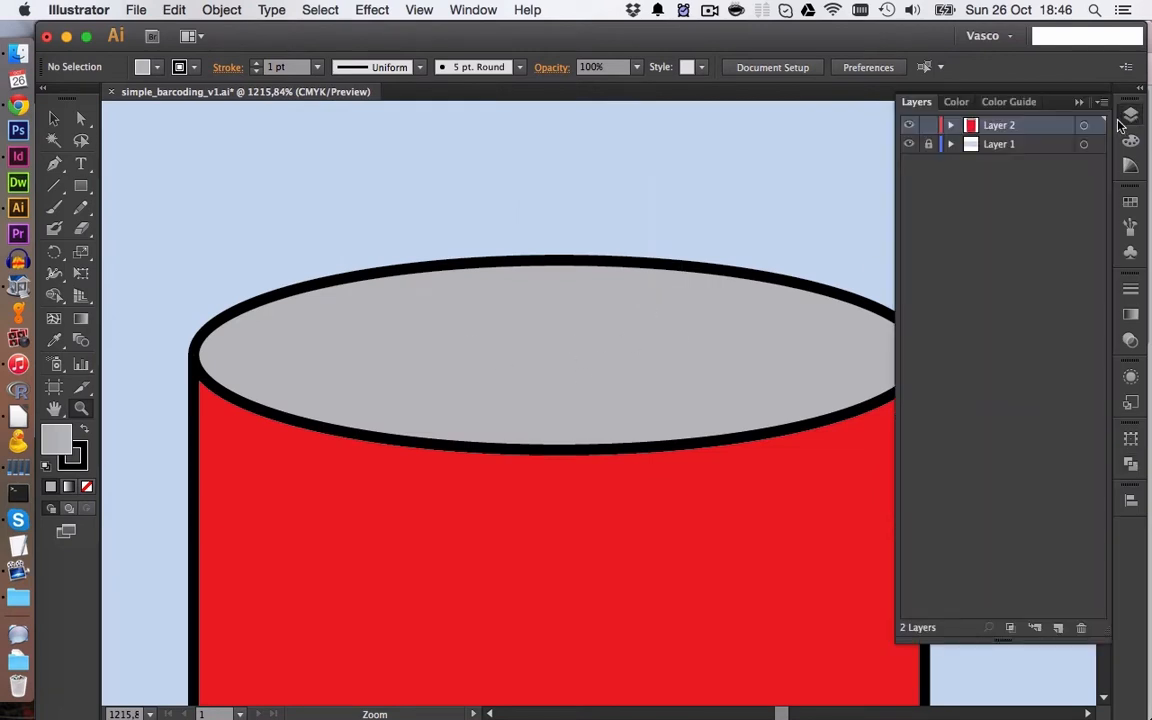
Add a new layer and draw the rounded triangular pull-tab outline on the lid
{"action": "left_click", "coordinate": [928, 124]}
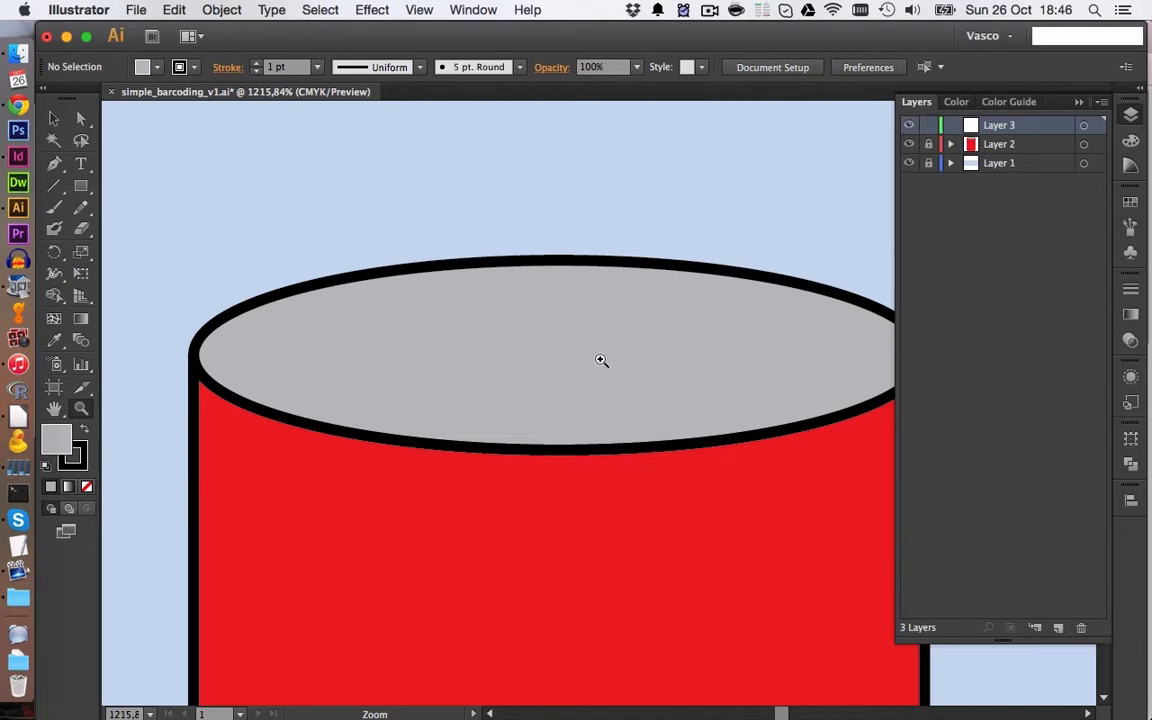
{"action": "mouse_move", "coordinate": [537, 344]}
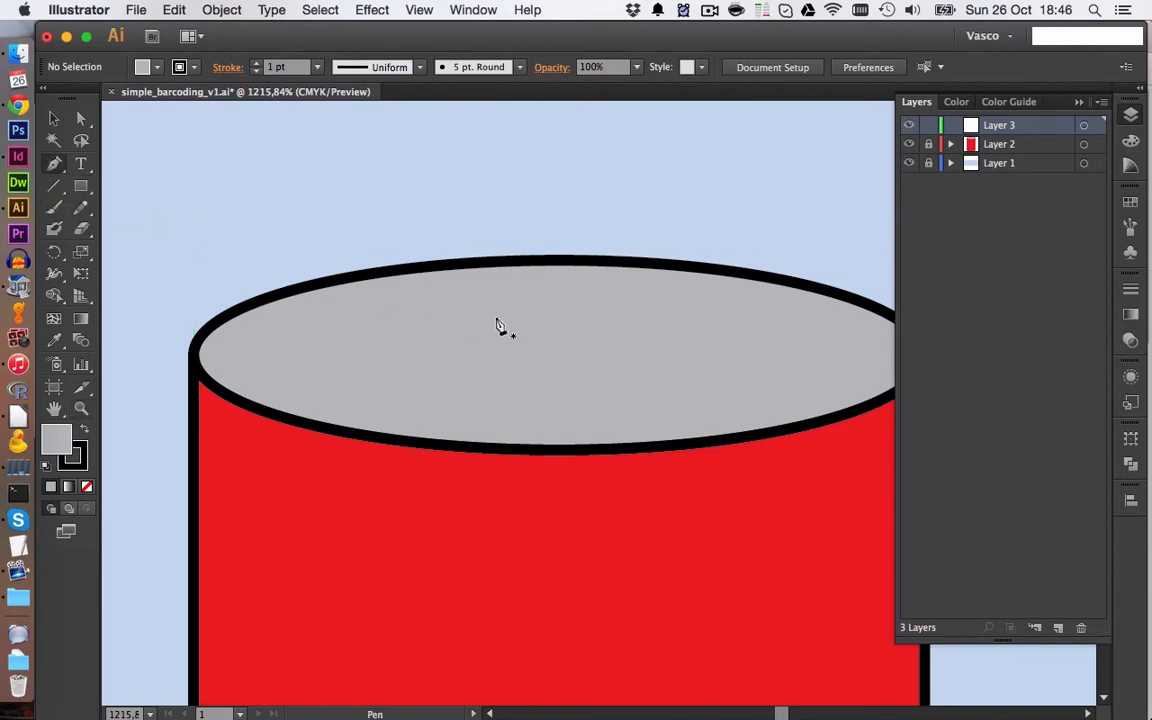
{"action": "mouse_move", "coordinate": [397, 33]}
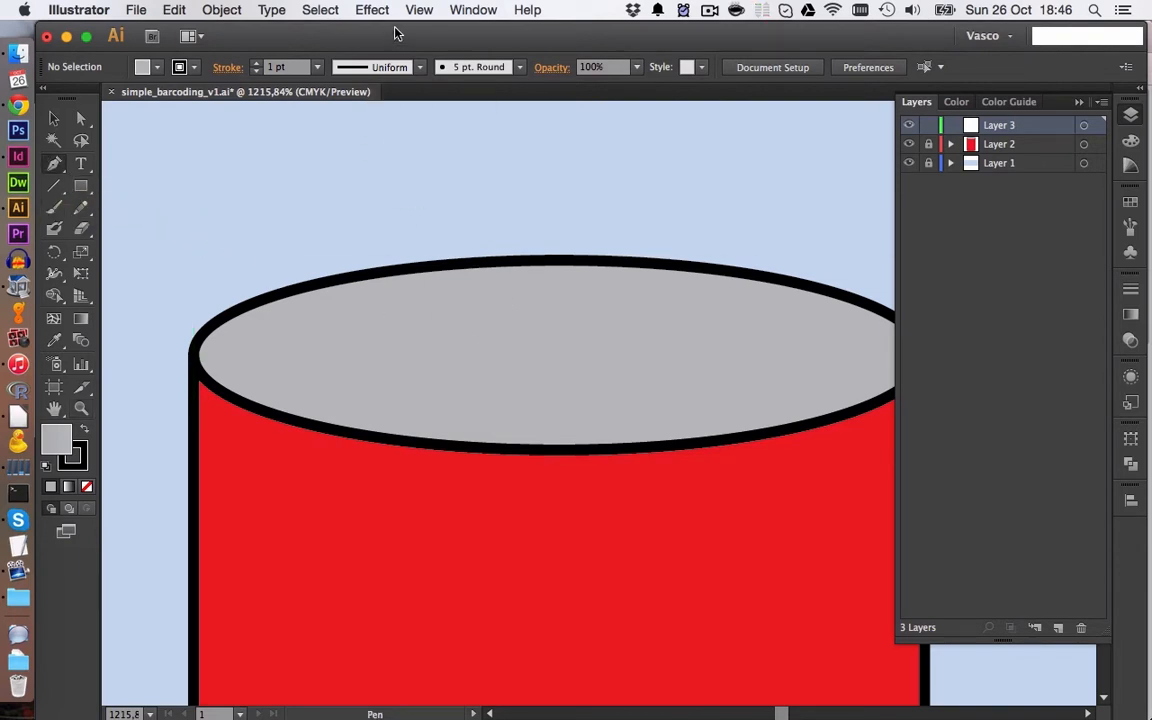
{"action": "left_click", "coordinate": [418, 9]}
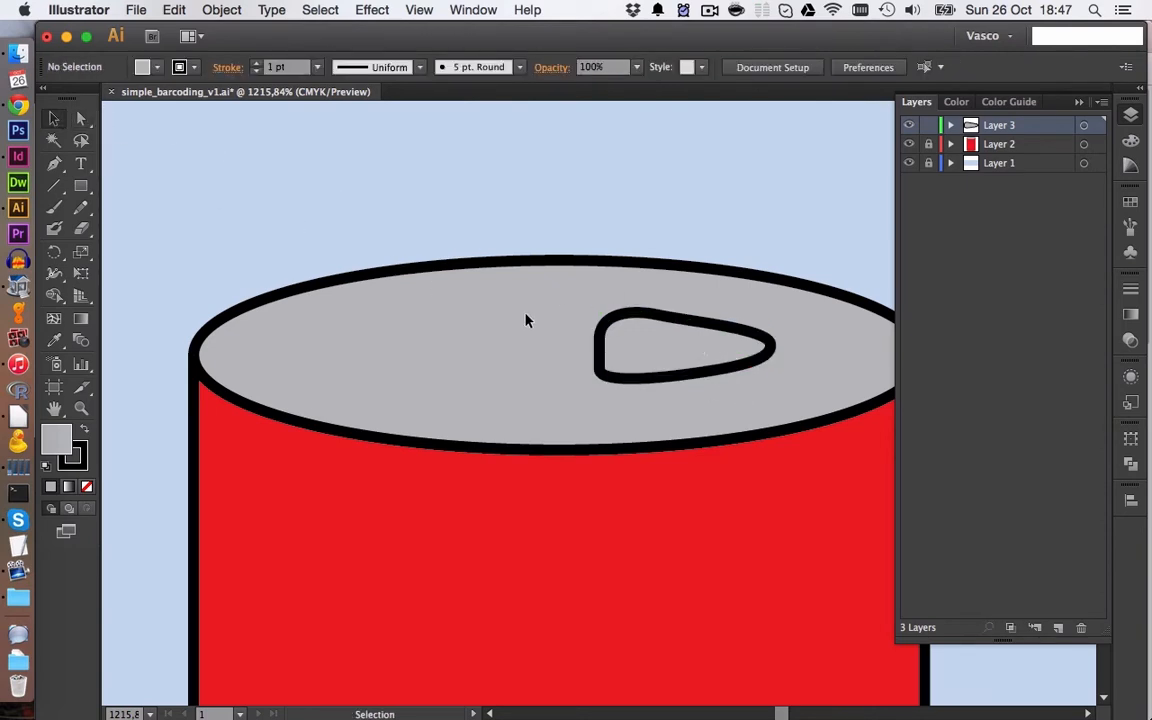
{"action": "left_click", "coordinate": [685, 345]}
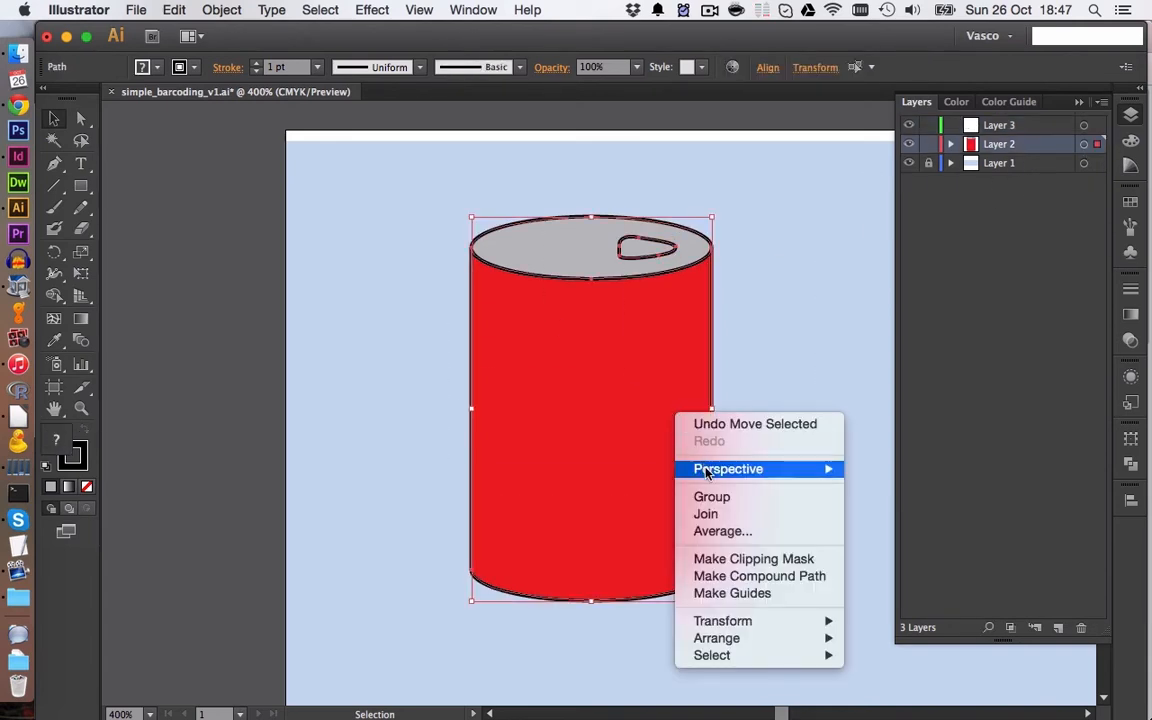
{"action": "mouse_move", "coordinate": [722, 506]}
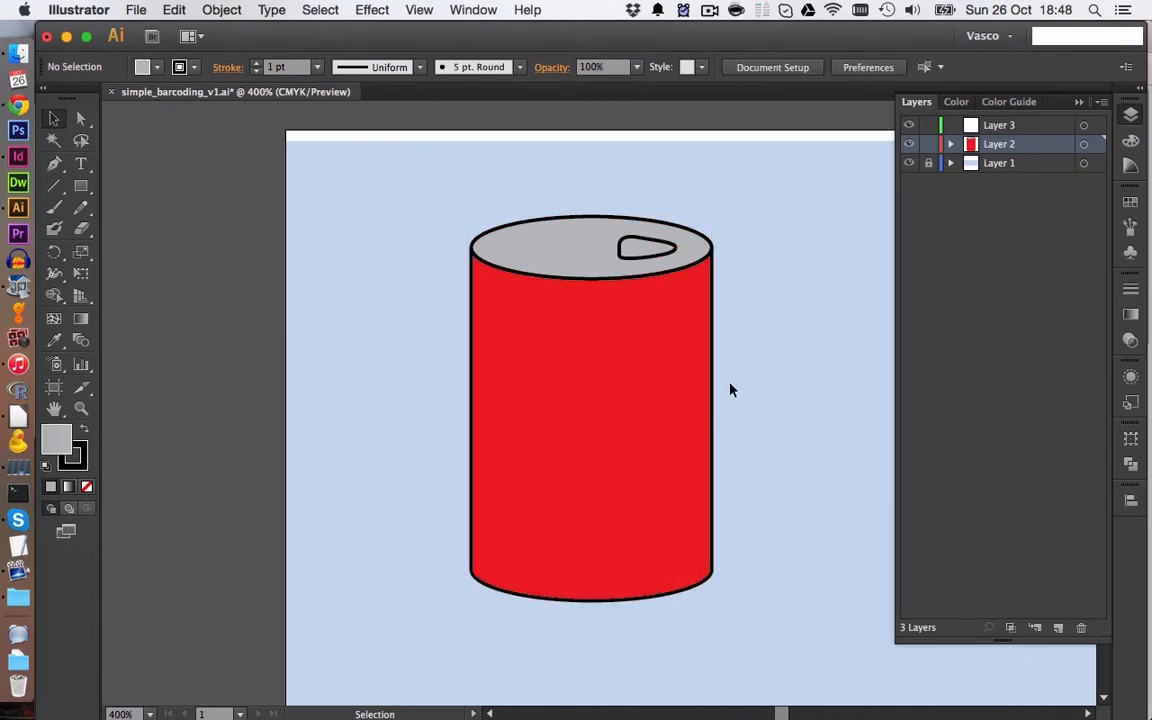
{"action": "mouse_move", "coordinate": [553, 397]}
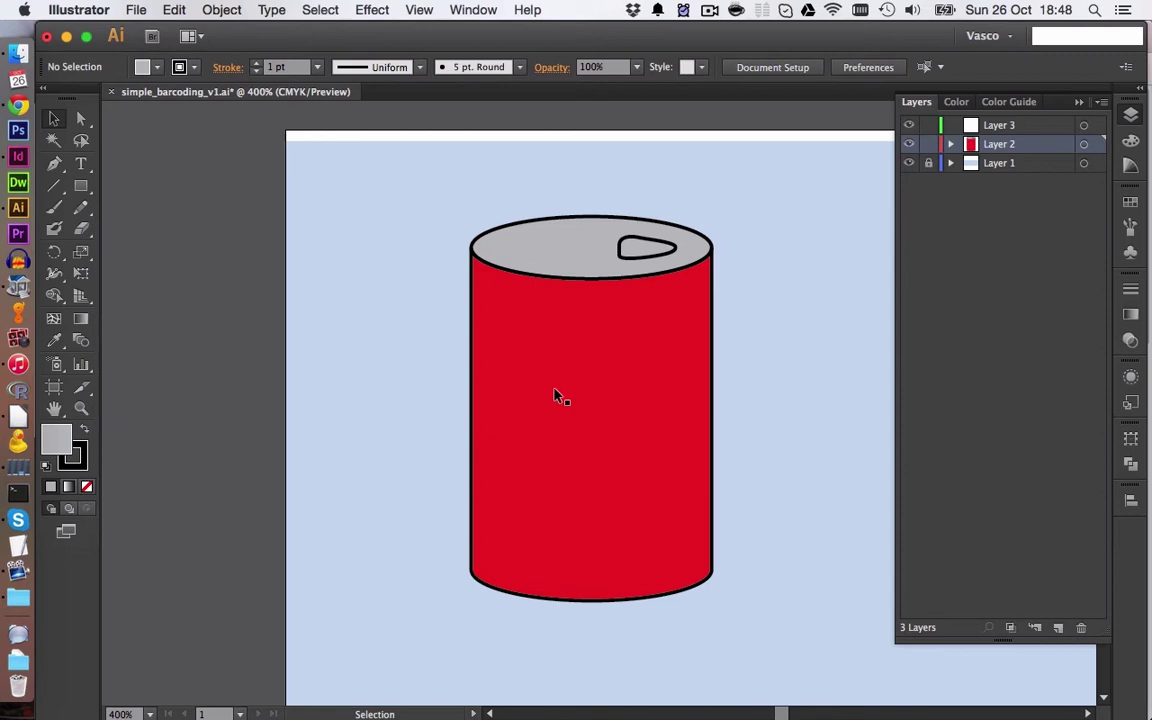
{"action": "mouse_move", "coordinate": [433, 438]}
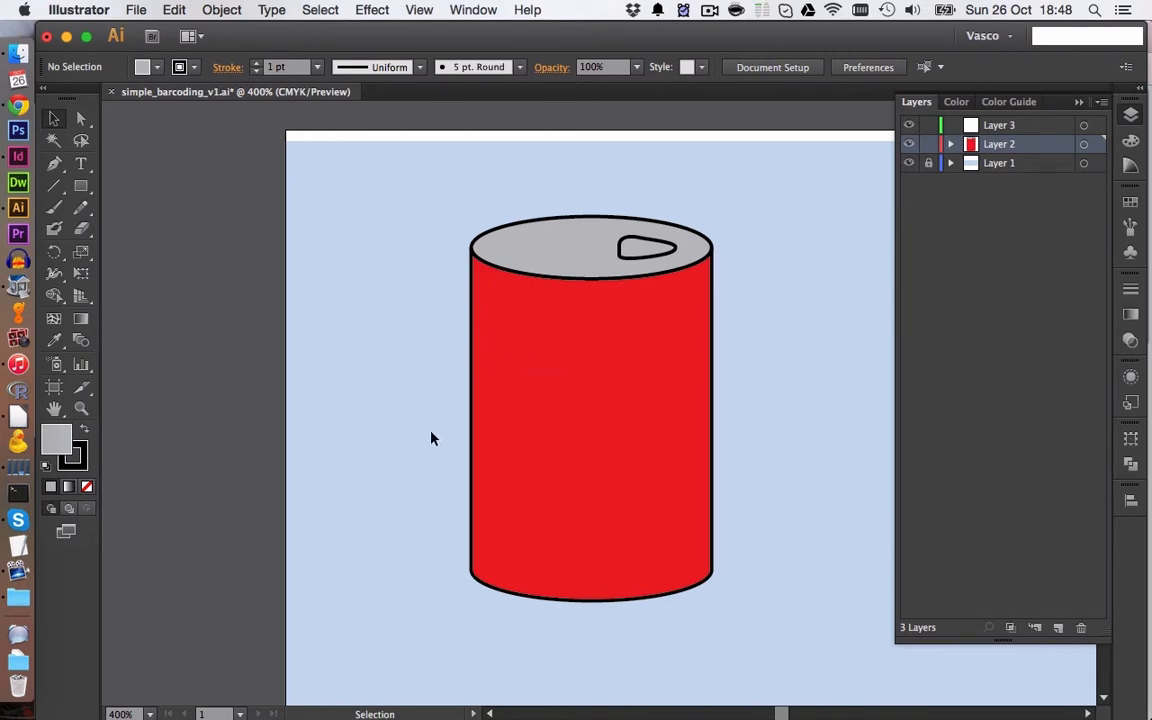
{"action": "mouse_move", "coordinate": [114, 194]}
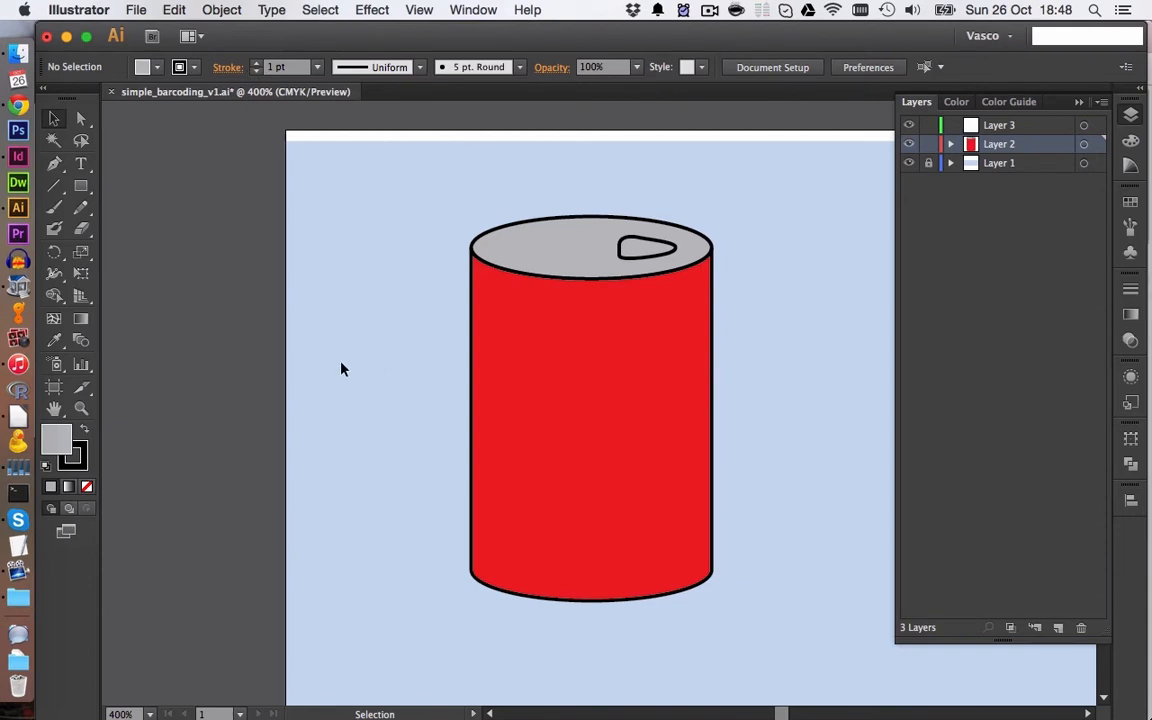
{"action": "mouse_move", "coordinate": [38, 191]}
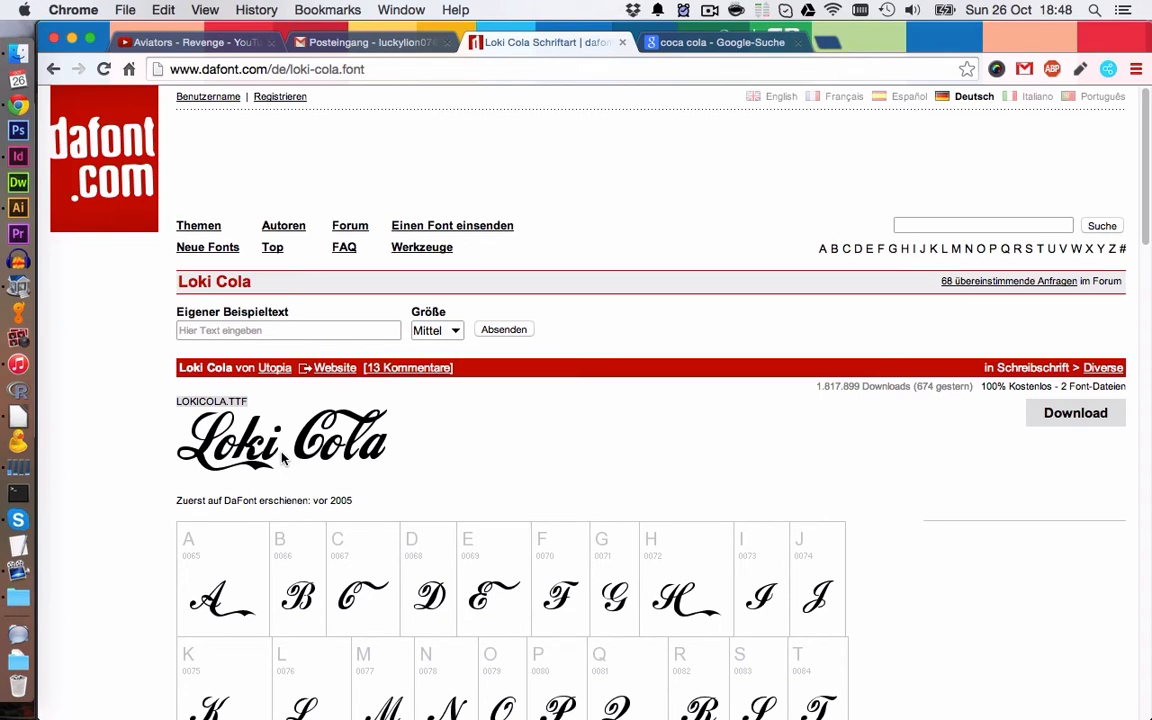
{"action": "mouse_move", "coordinate": [248, 454]}
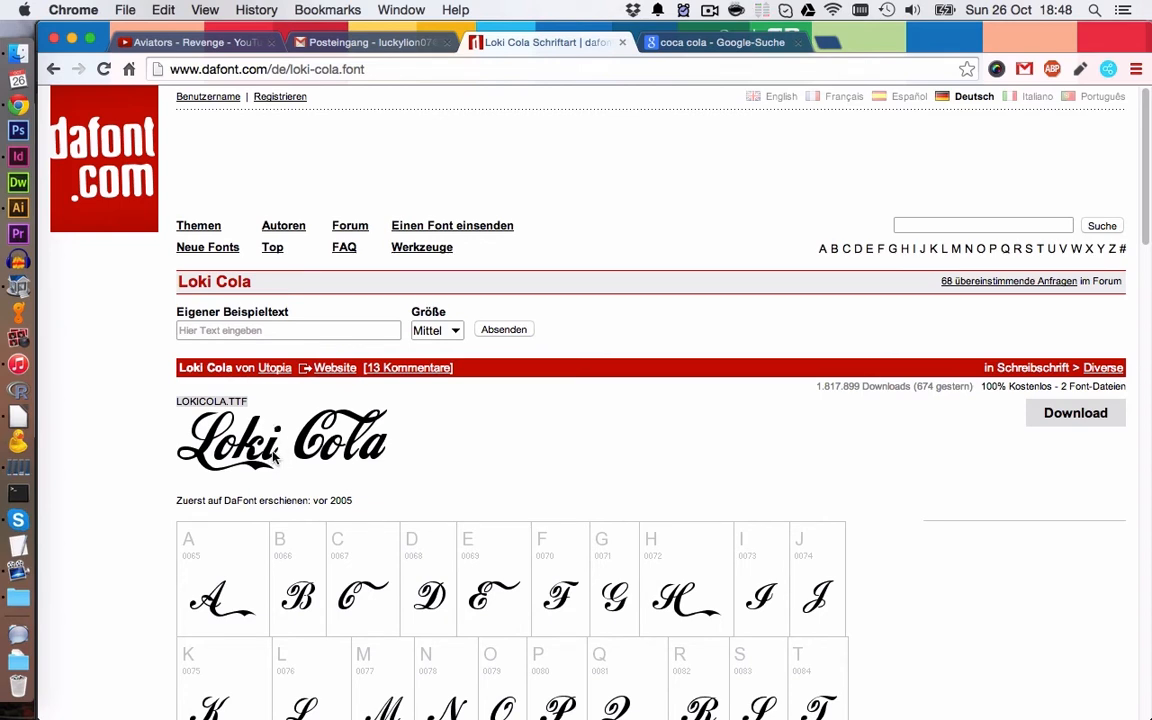
{"action": "mouse_move", "coordinate": [245, 405]}
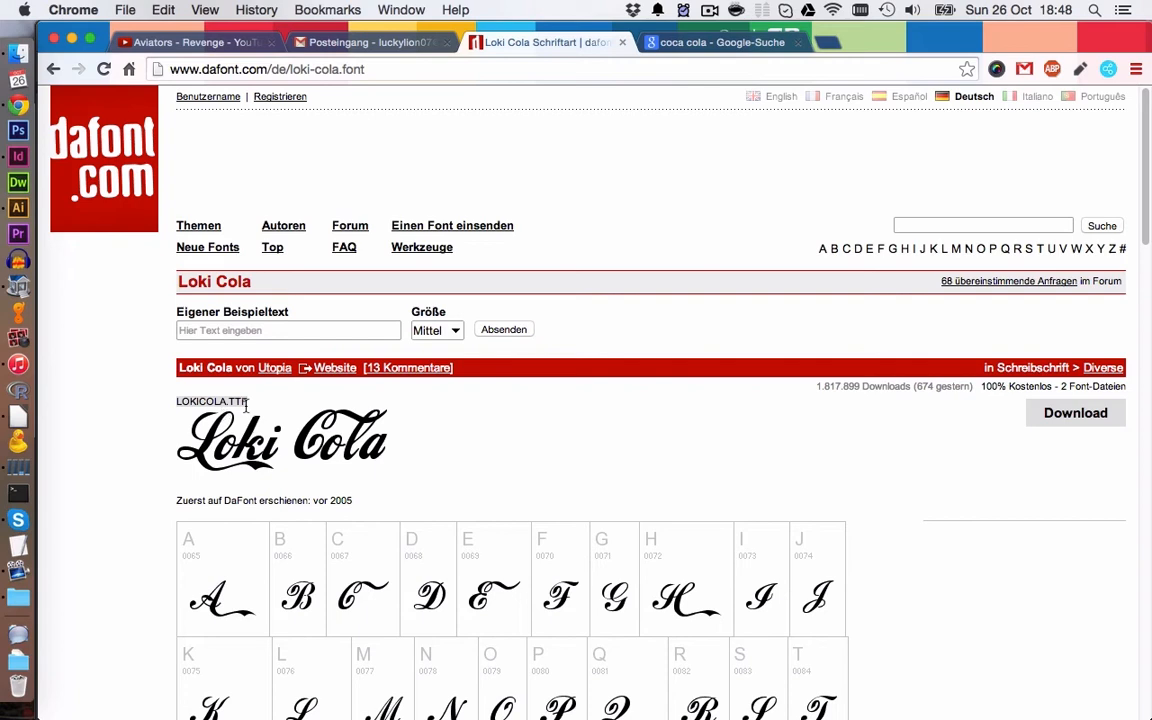
{"action": "mouse_move", "coordinate": [250, 424]}
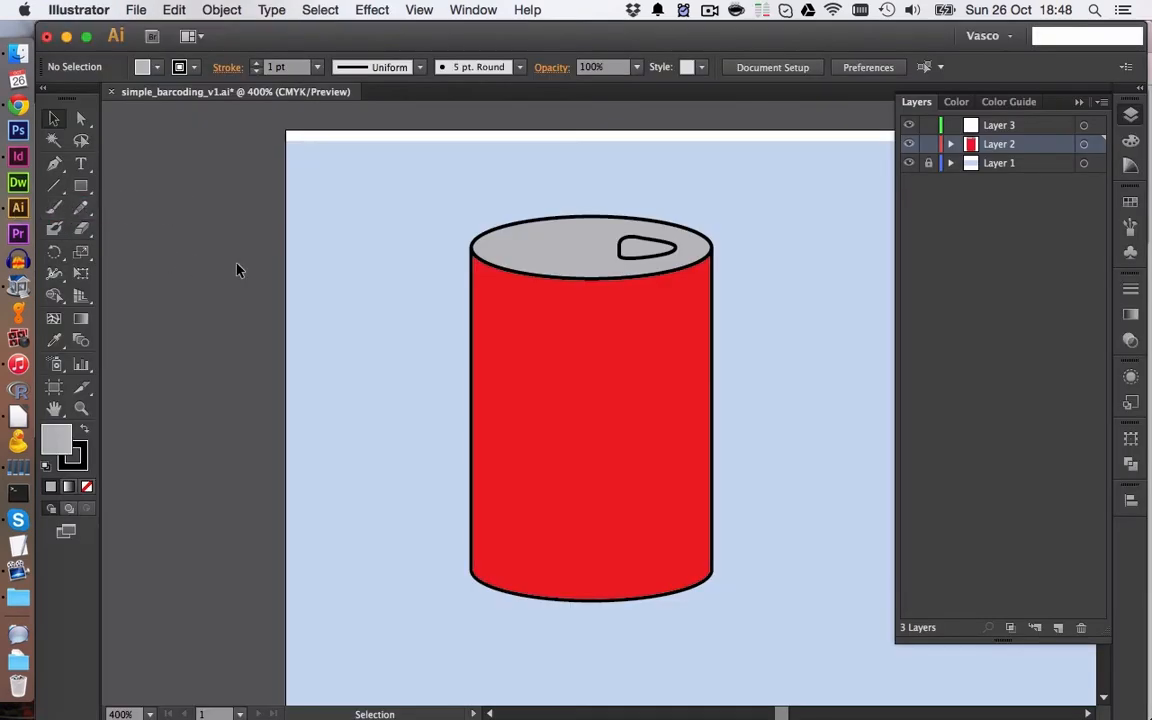
{"action": "mouse_move", "coordinate": [82, 183]}
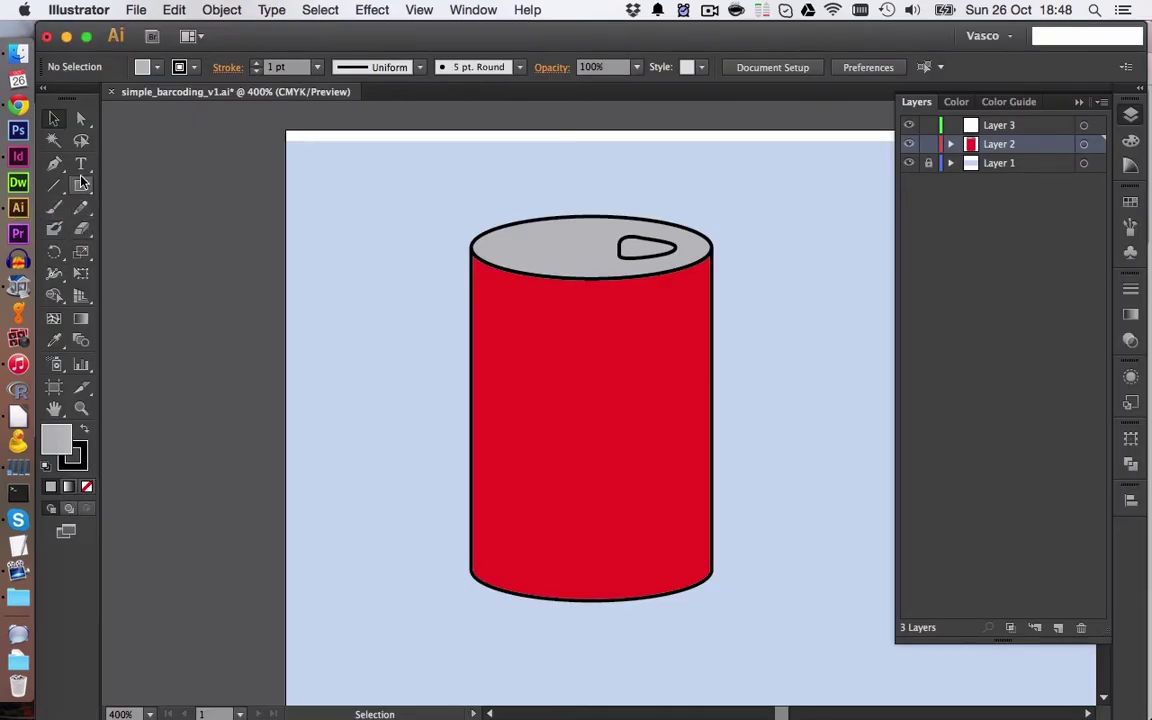
Type 'CocaCola' at the top-left in Loki Cola, inserting the swash capital C glyph
{"action": "left_click", "coordinate": [80, 164]}
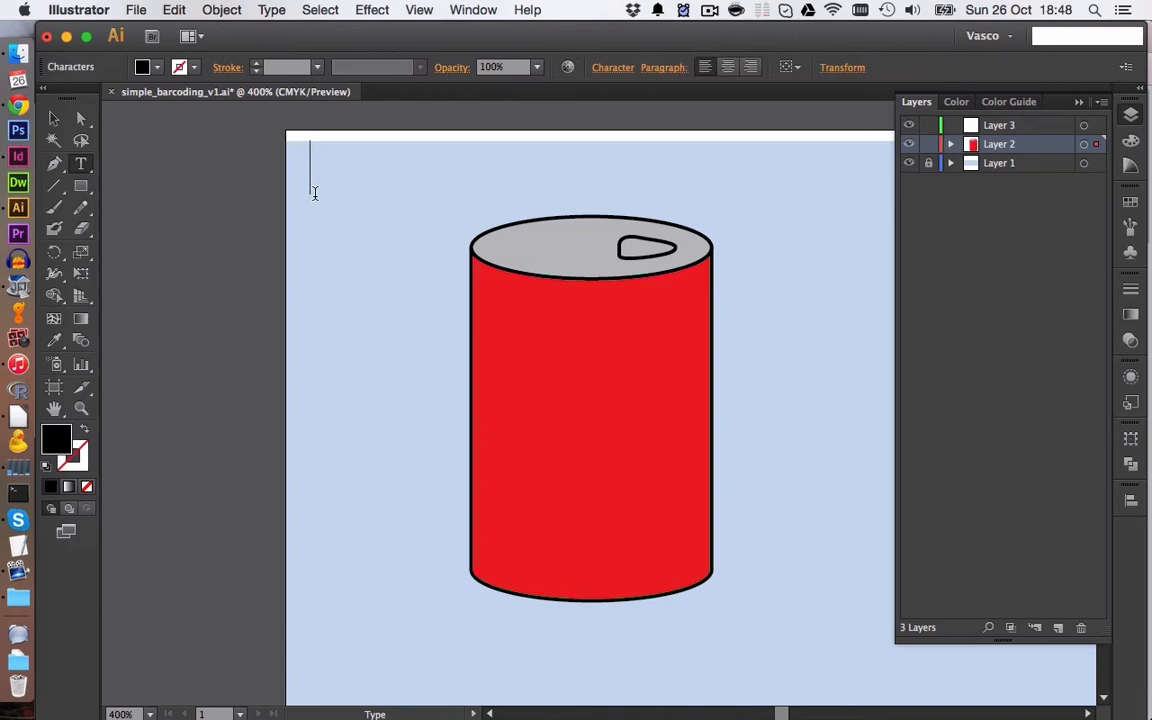
{"action": "type", "text": "CocaCola"}
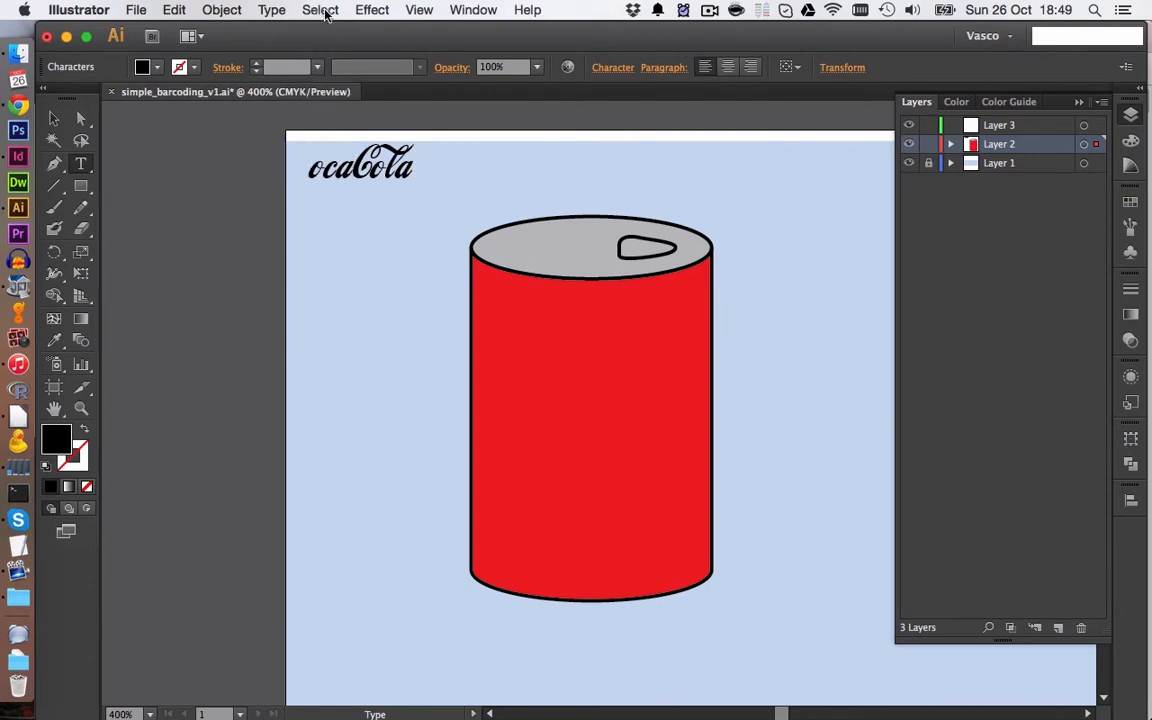
{"action": "left_click", "coordinate": [271, 9]}
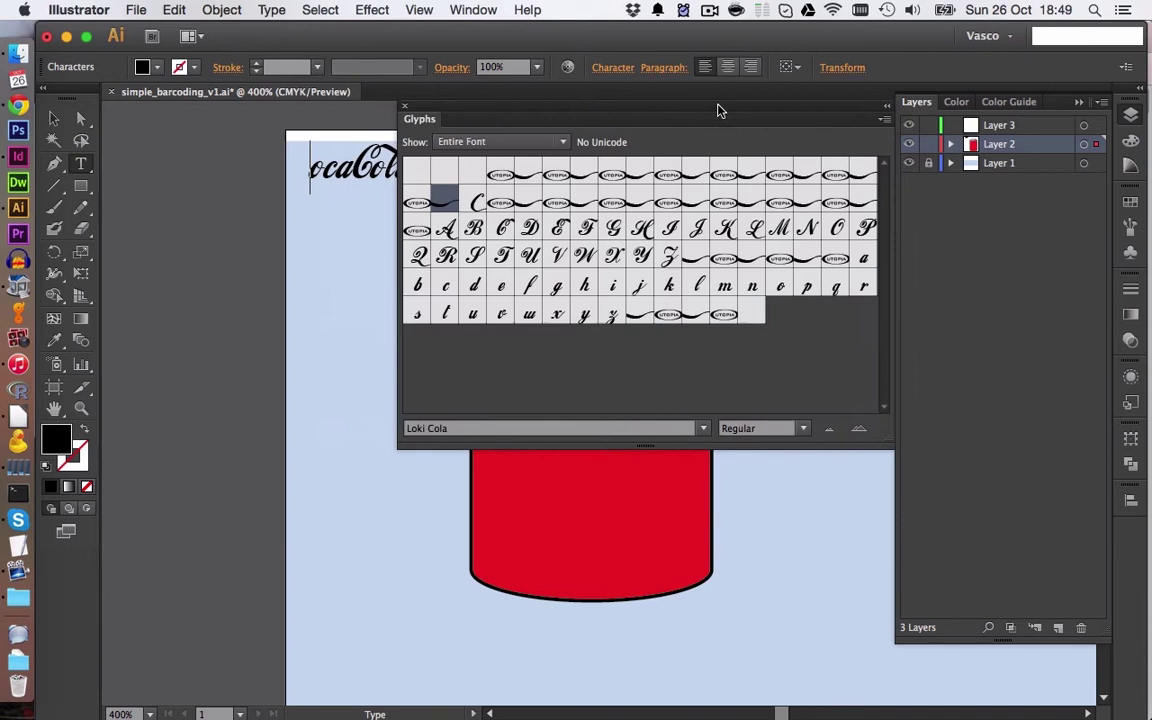
{"action": "left_click", "coordinate": [445, 200]}
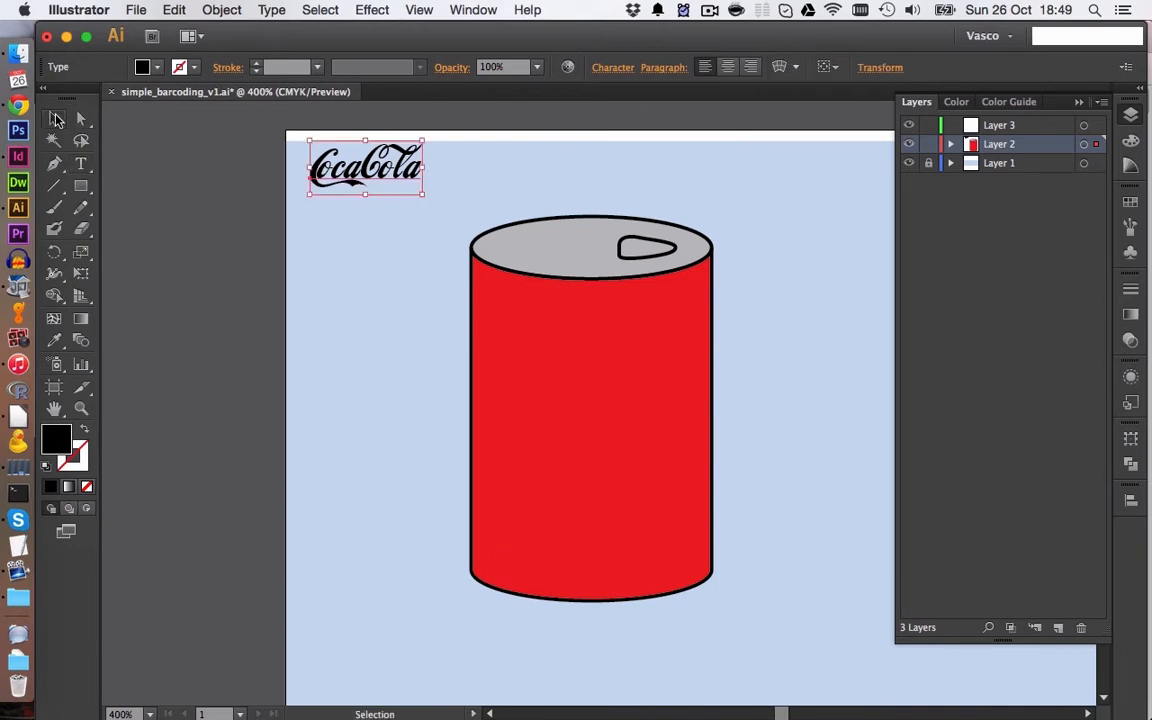
Enlarge the CocaCola text over the can, then ungroup the outlined white letters
{"action": "left_click_drag", "start_coordinate": [365, 165], "coordinate": [382, 262]}
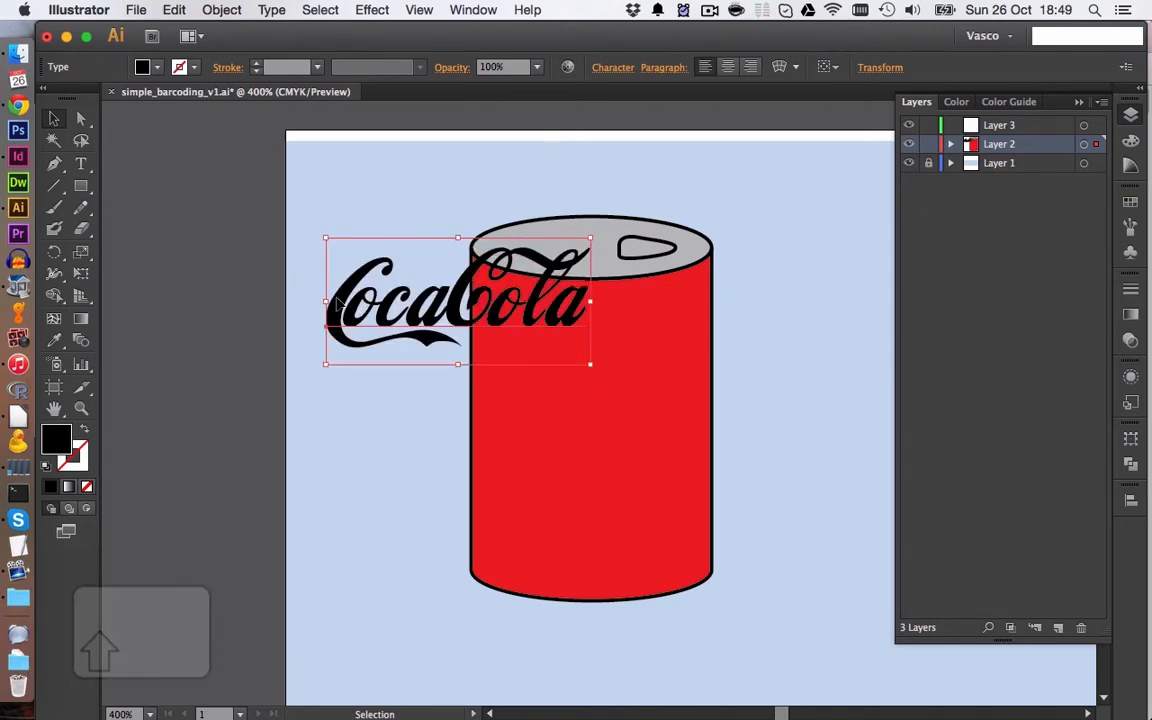
{"action": "mouse_move", "coordinate": [166, 71]}
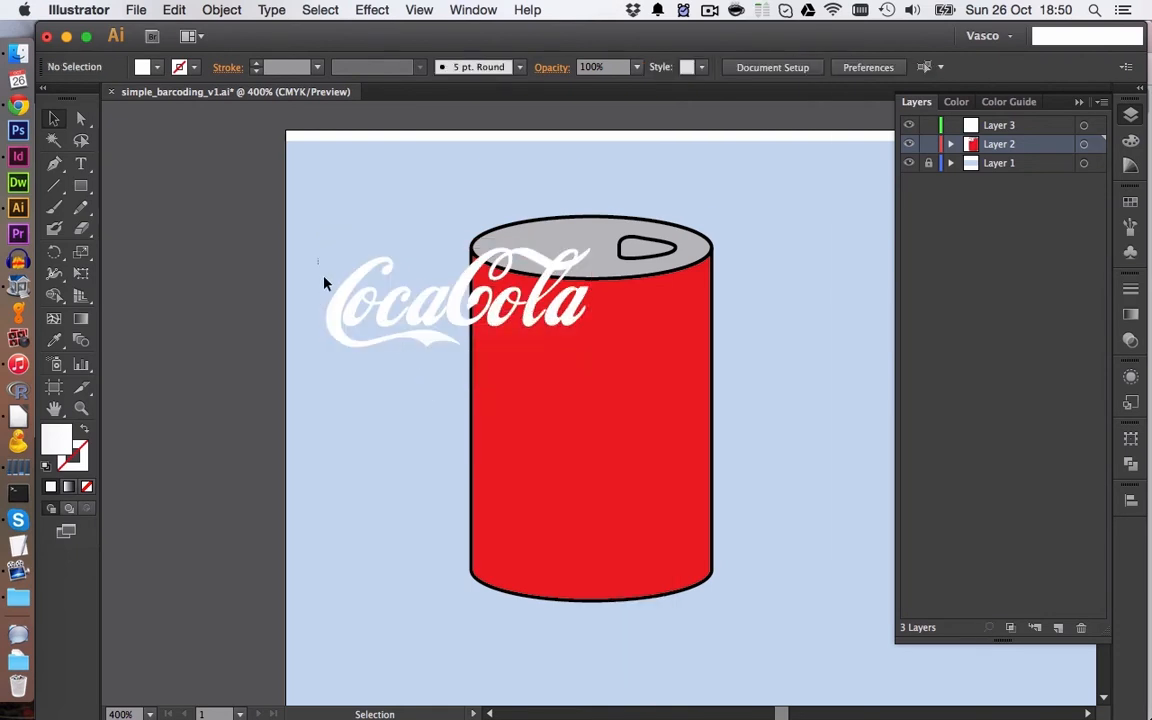
{"action": "right_click", "coordinate": [440, 300]}
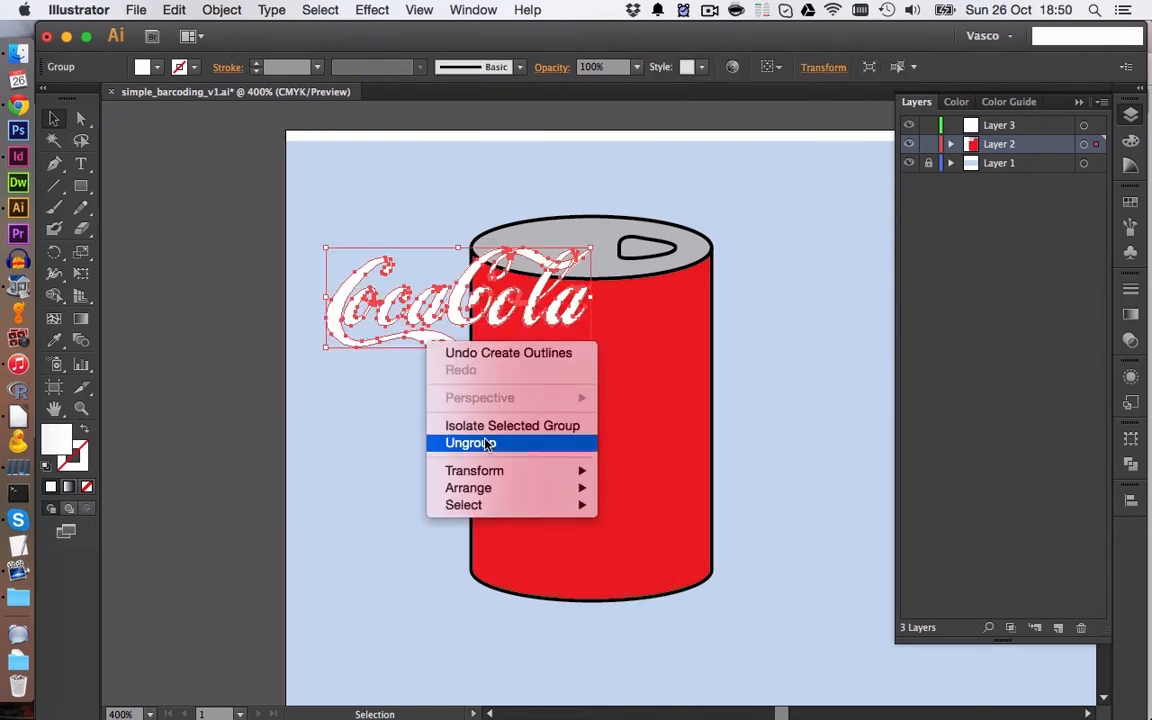
{"action": "left_click", "coordinate": [468, 442]}
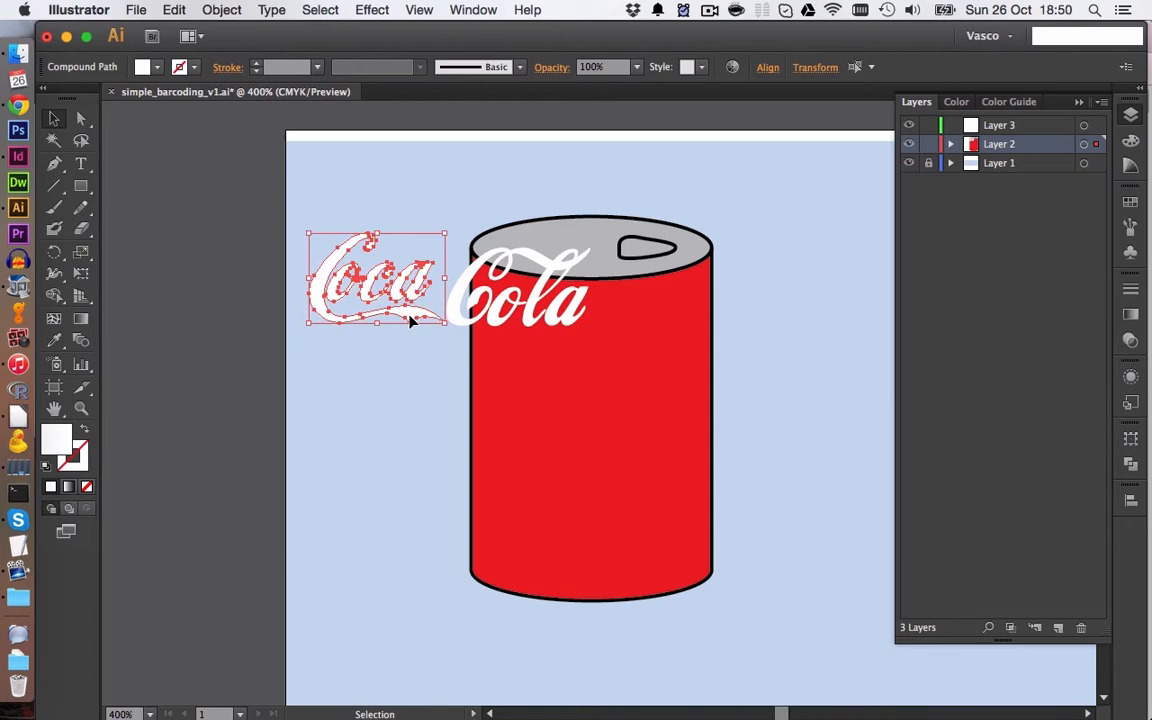
{"action": "left_click", "coordinate": [283, 233]}
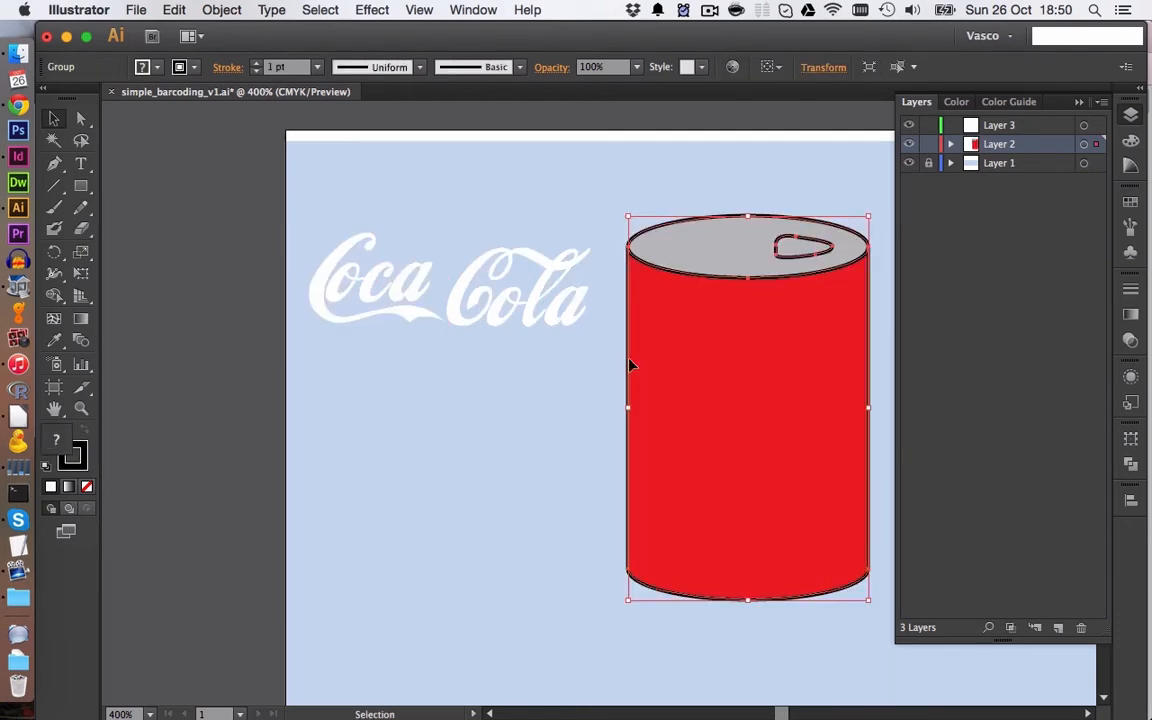
Deselect everything, then select and group the Cola word shapes
{"action": "left_click", "coordinate": [472, 224]}
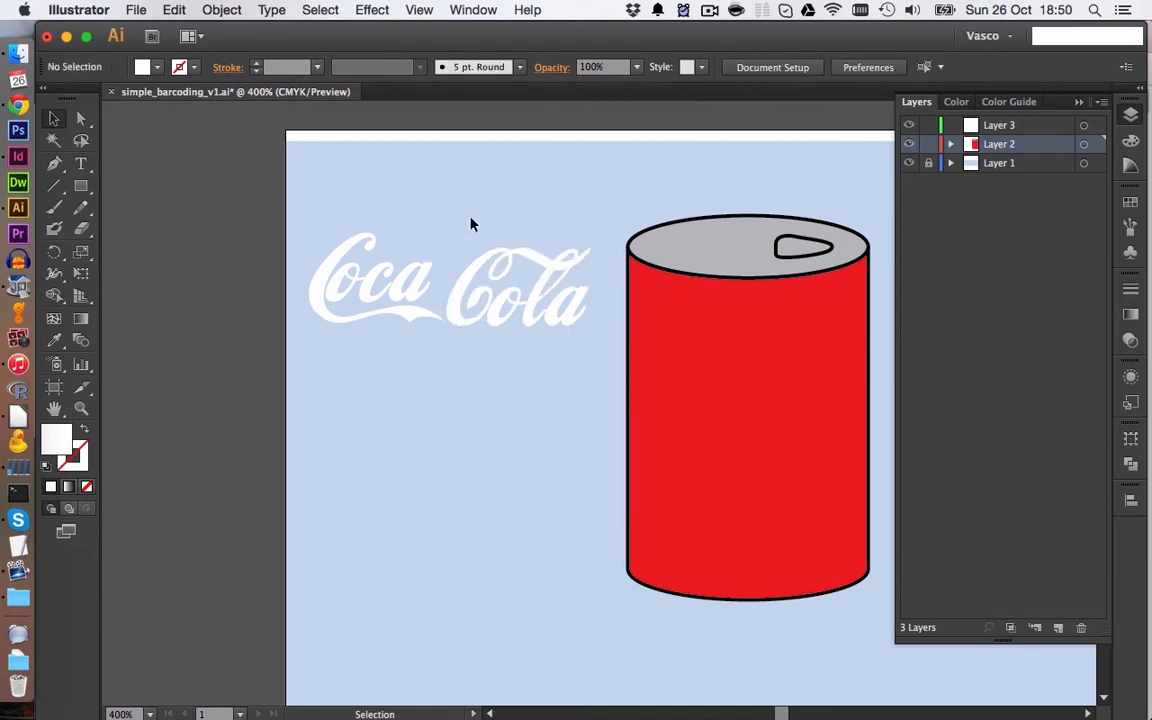
{"action": "left_click", "coordinate": [515, 295]}
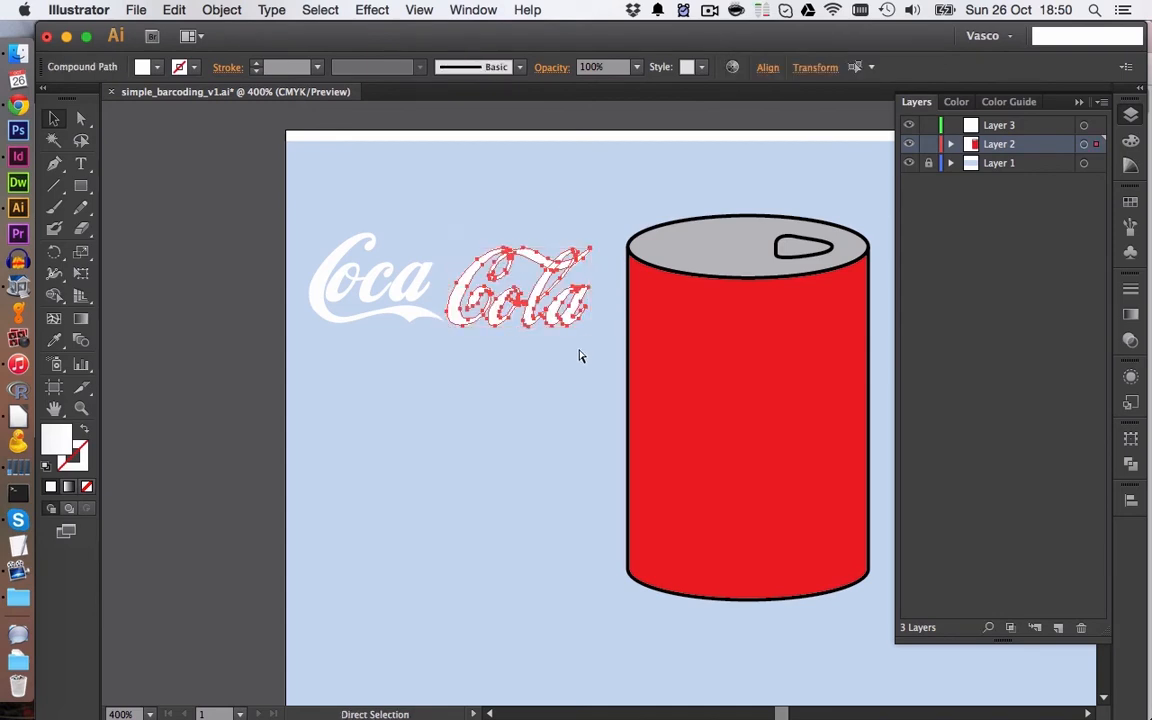
{"action": "key", "text": "cmd+g"}
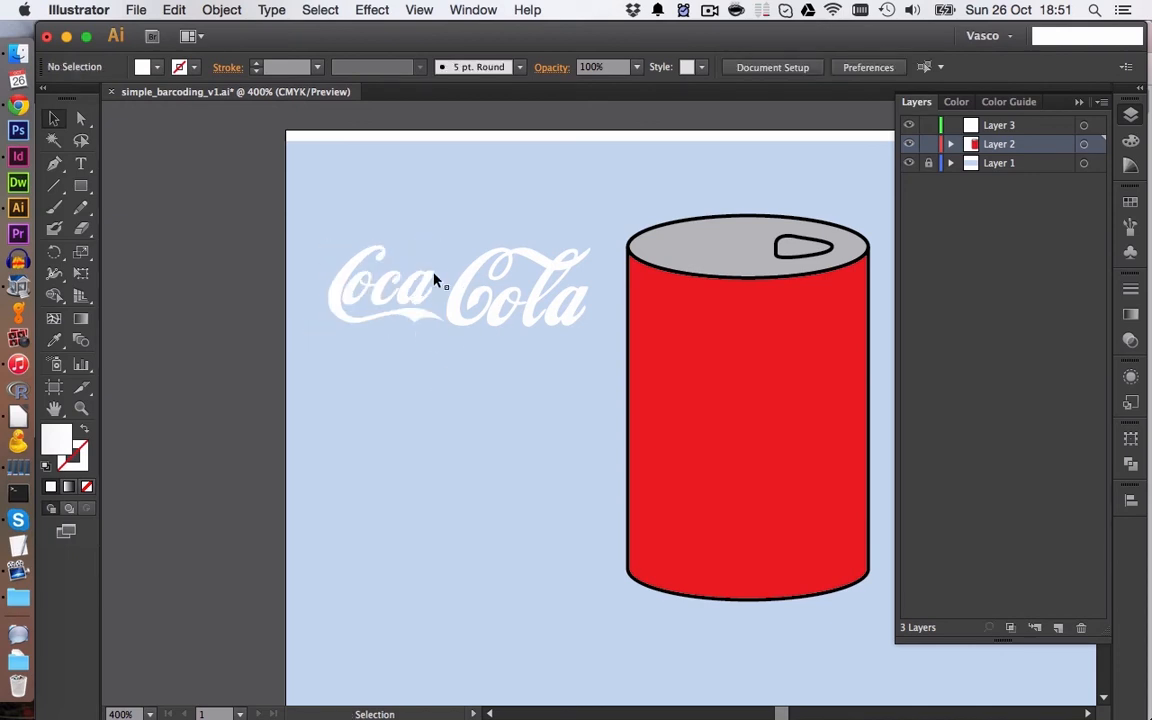
{"action": "mouse_move", "coordinate": [418, 287]}
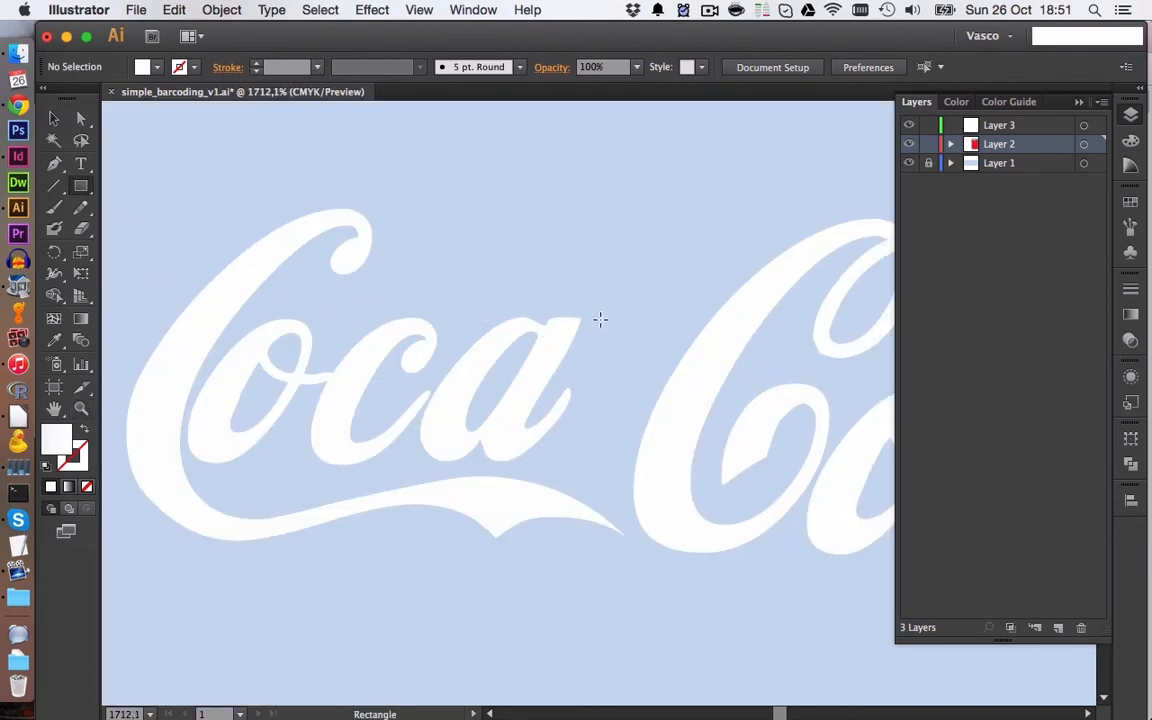
Draw a small rectangle and position it as the slanted hyphen between Coca and Cola
{"action": "left_click_drag", "start_coordinate": [600, 320], "coordinate": [644, 356]}
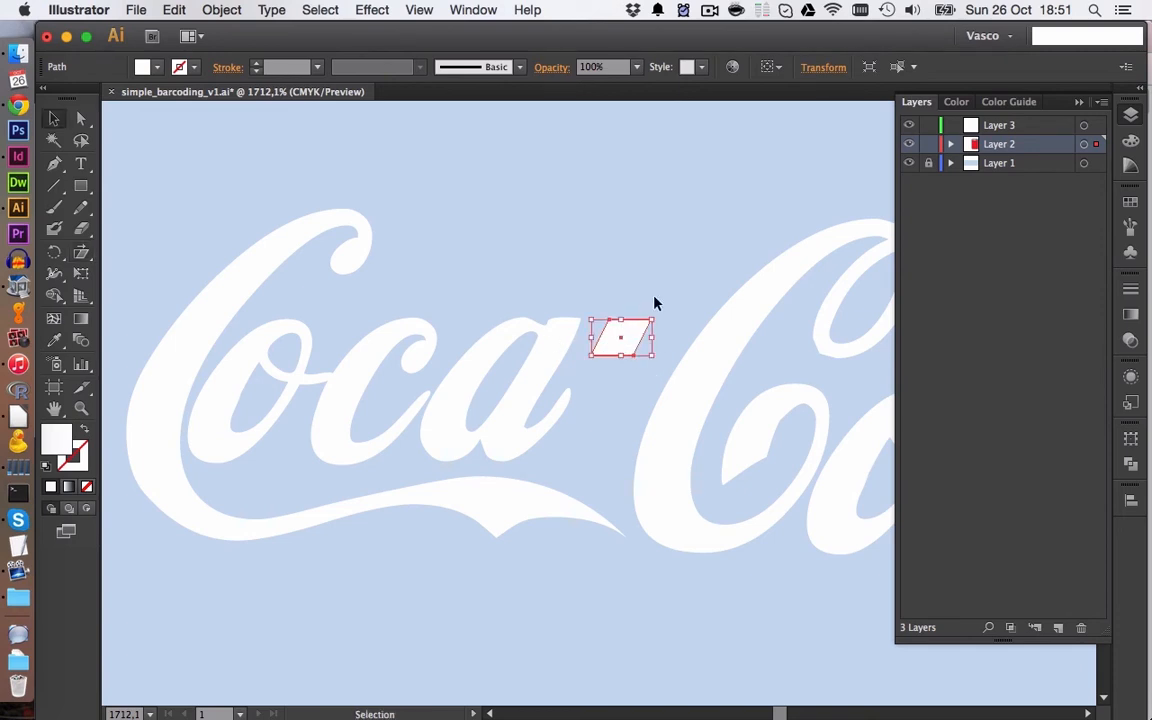
{"action": "left_click_drag", "start_coordinate": [621, 337], "coordinate": [637, 337]}
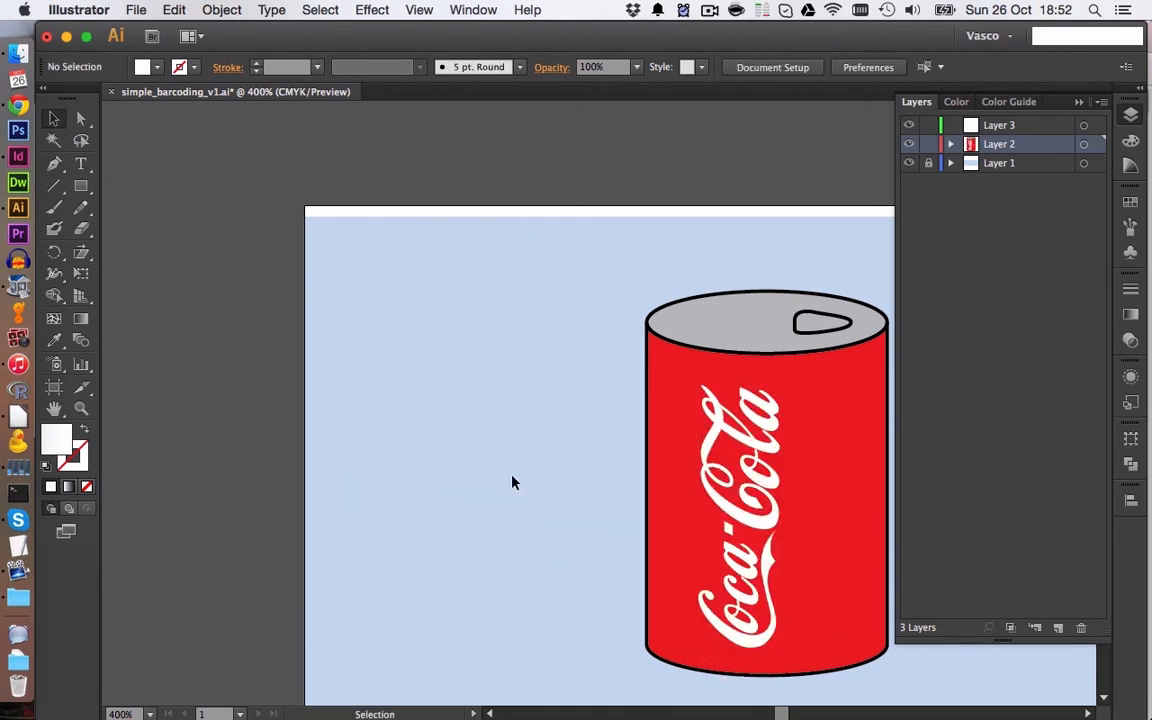
{"action": "mouse_move", "coordinate": [558, 417]}
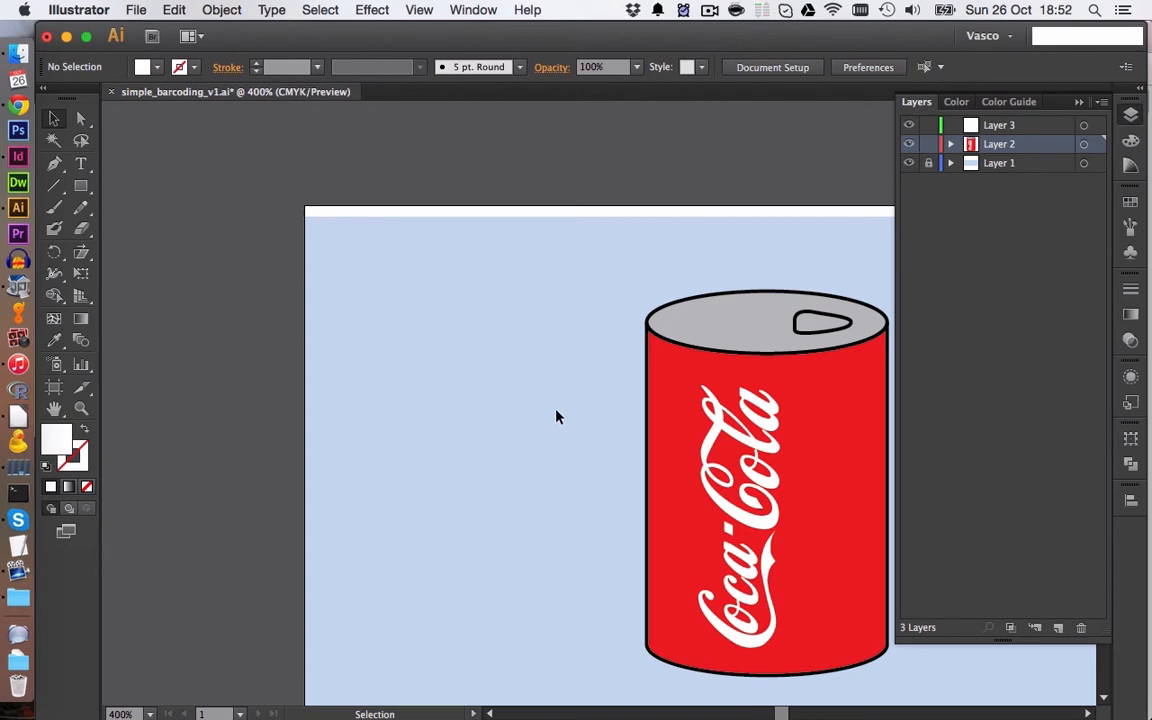
{"action": "mouse_move", "coordinate": [846, 515]}
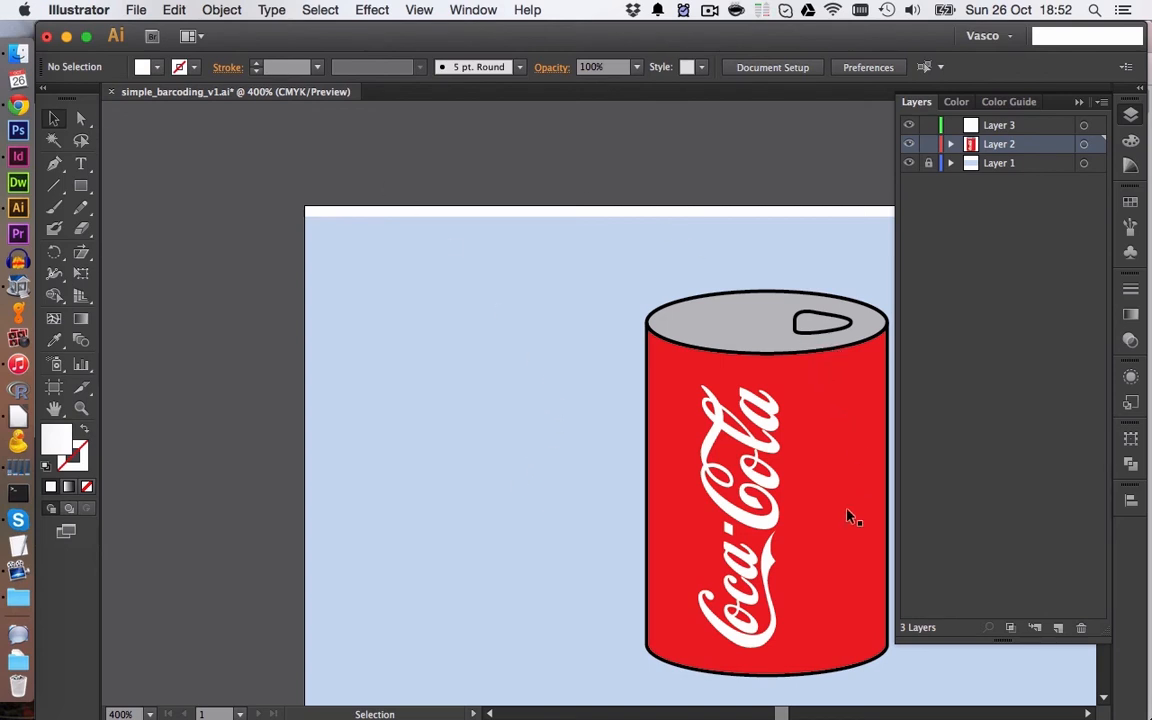
Insert the wavy swoosh glyph from Loki Cola's full glyph set for the can stripe
{"action": "left_click", "coordinate": [81, 164]}
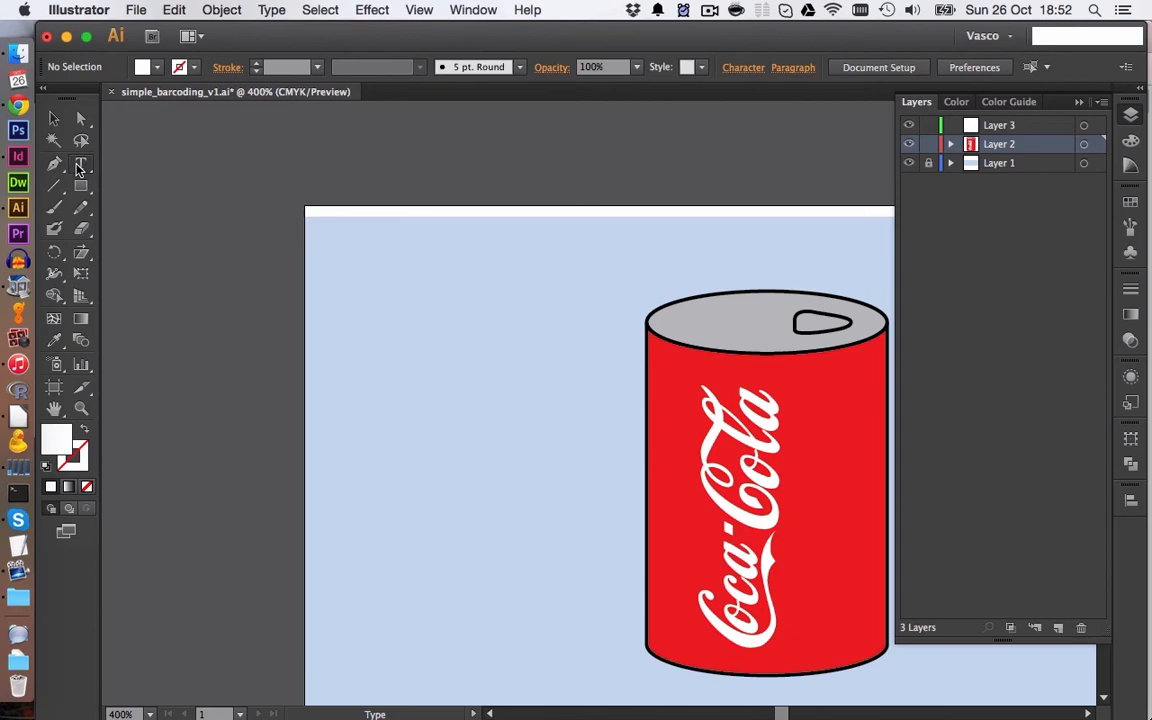
{"action": "left_click", "coordinate": [271, 9]}
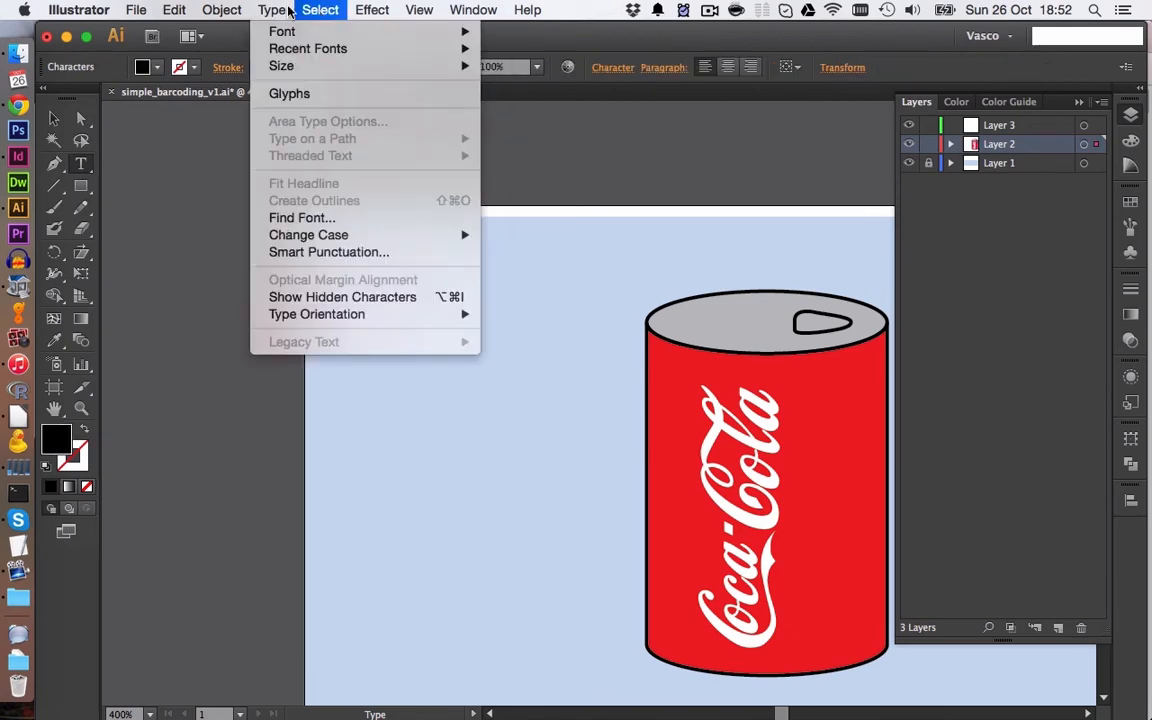
{"action": "left_click", "coordinate": [289, 93]}
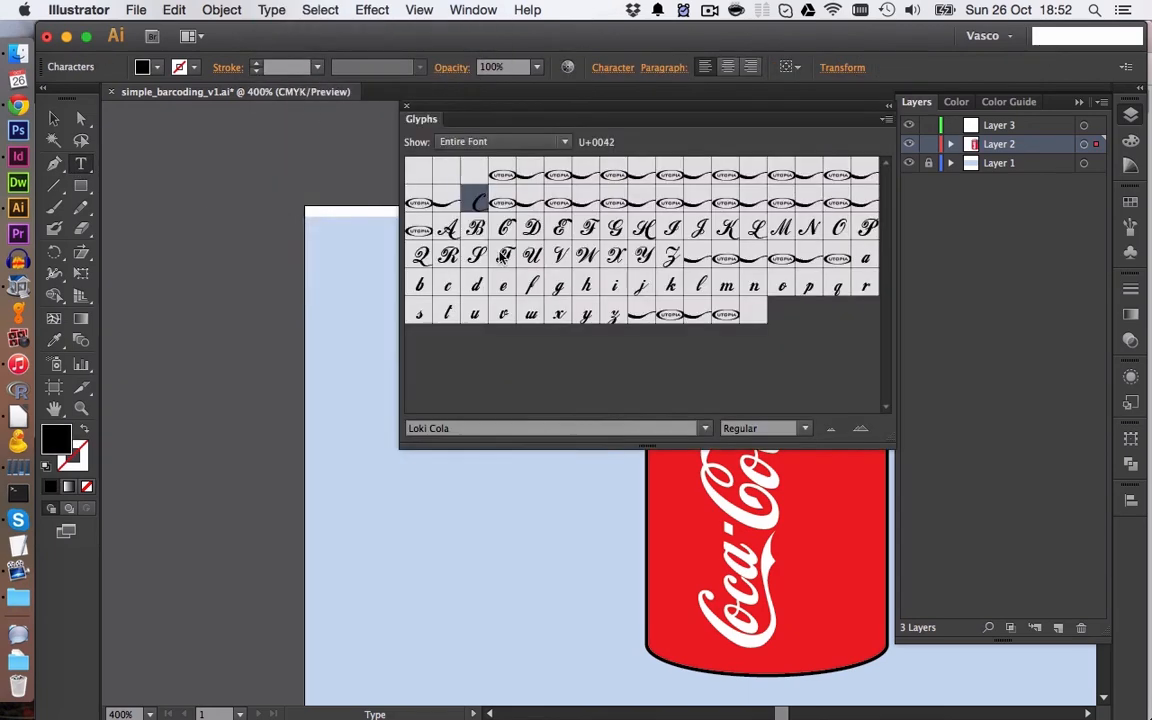
{"action": "left_click", "coordinate": [529, 170]}
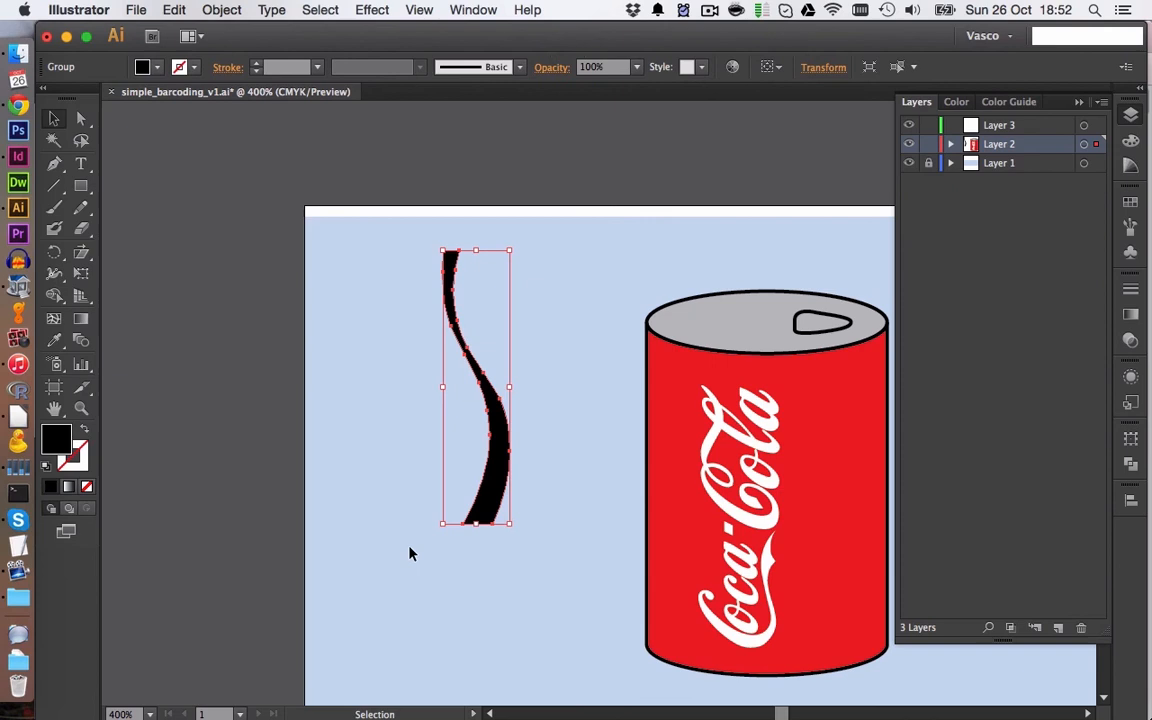
{"action": "left_click", "coordinate": [140, 67]}
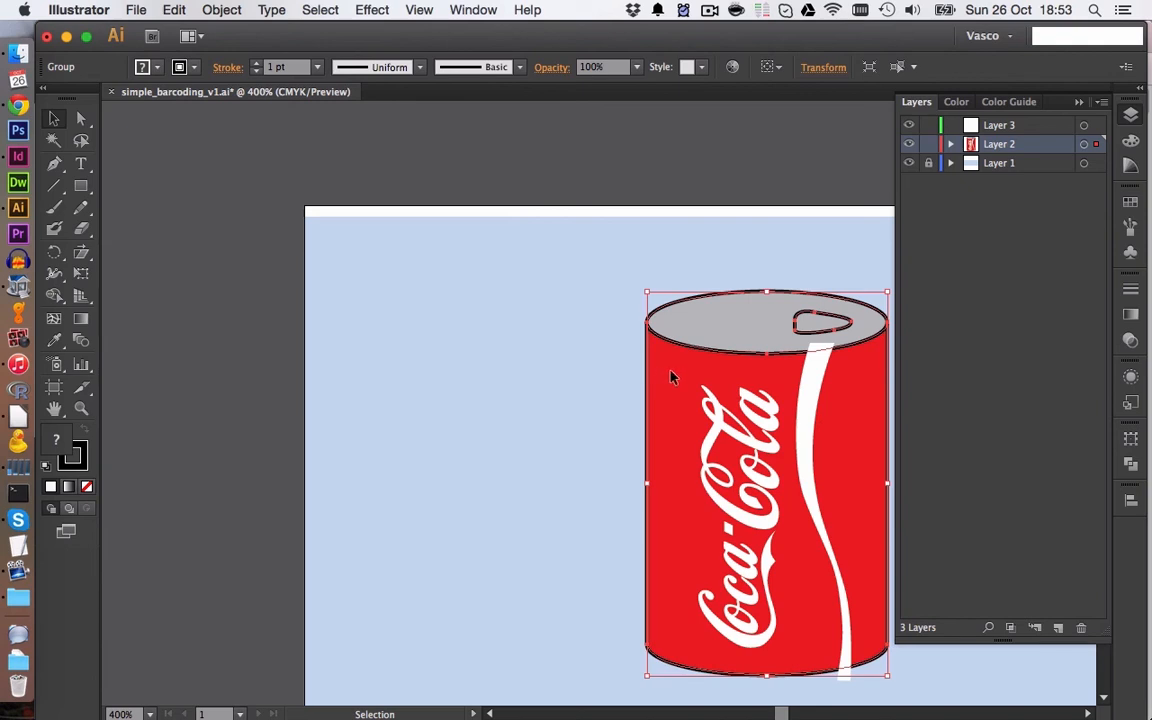
Copy the can's red body shape from inside the can group and paste it over the can
{"action": "double_click", "coordinate": [677, 378]}
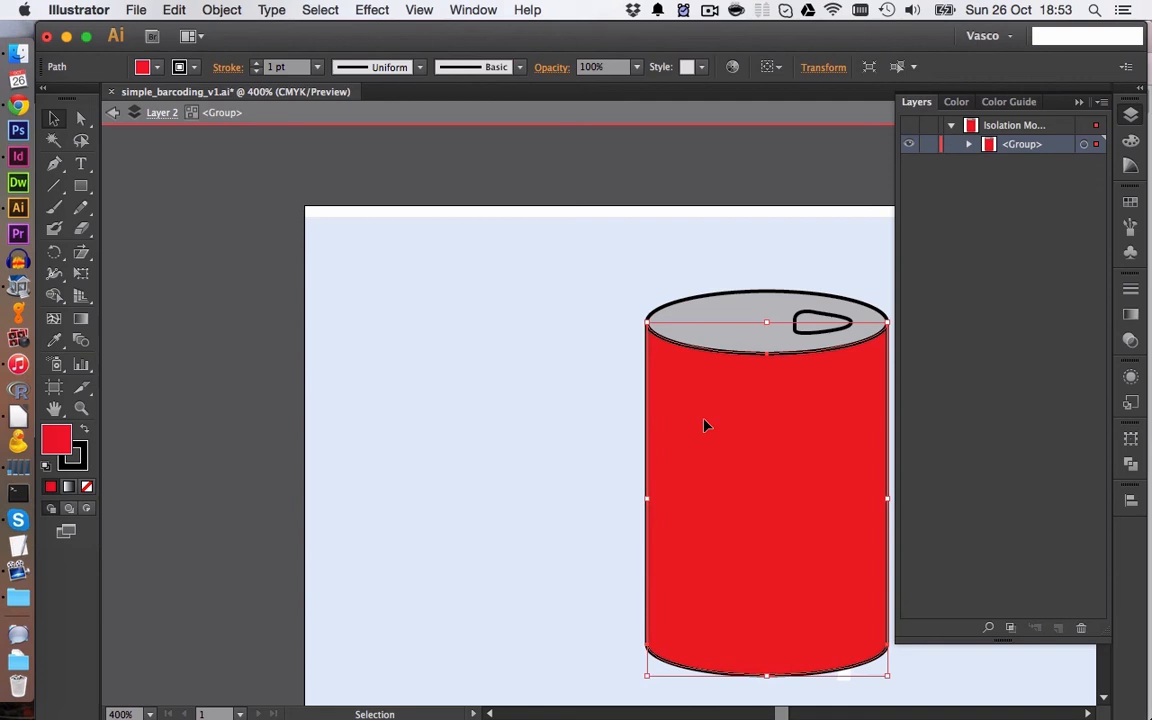
{"action": "key", "text": "cmd+c"}
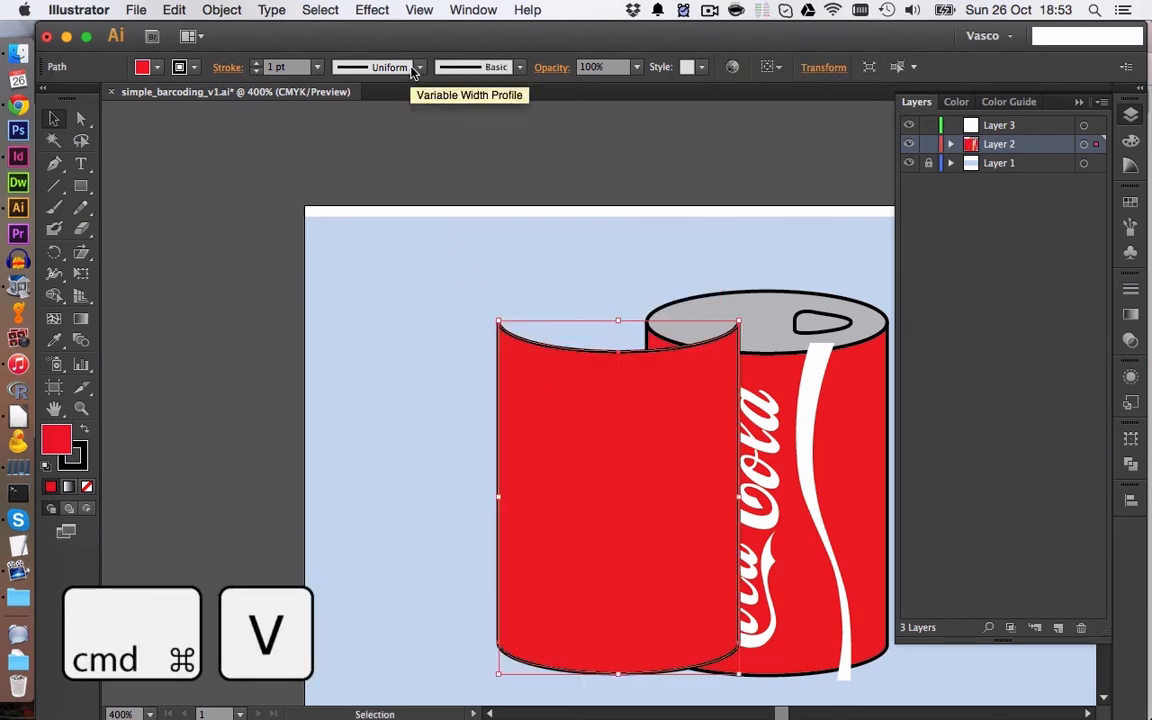
{"action": "left_click", "coordinate": [418, 10]}
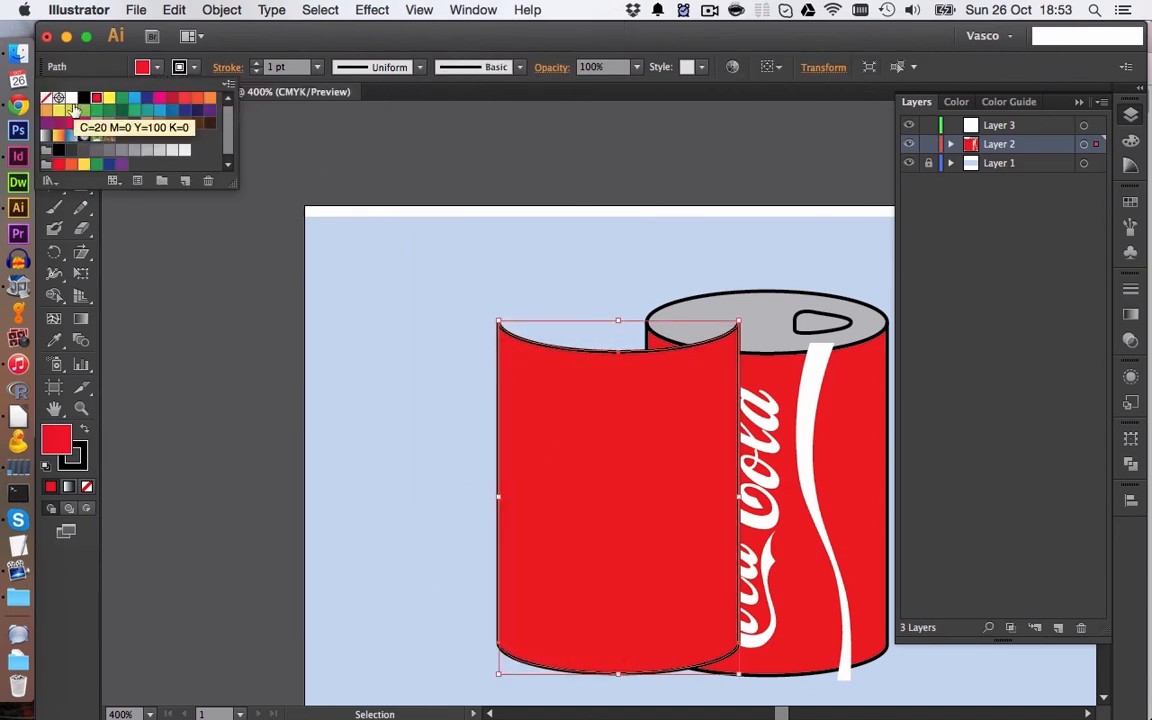
{"action": "mouse_move", "coordinate": [797, 351]}
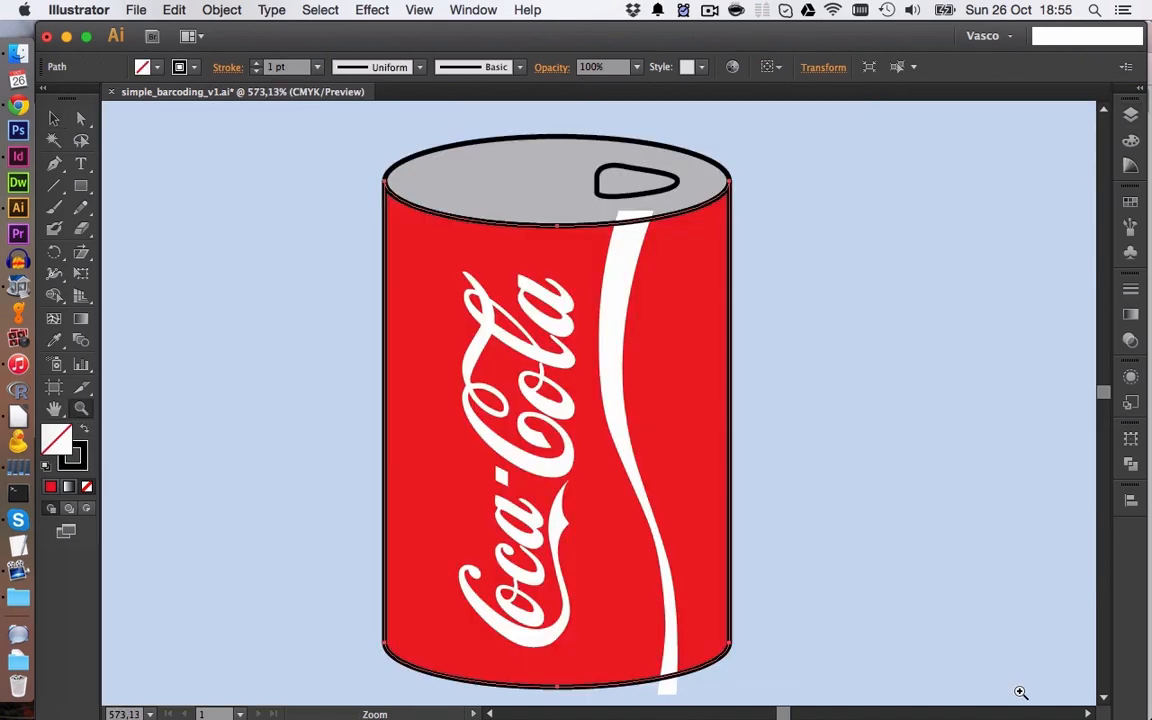
Outline-stroke the unfilled body copy, then select the stripe together with that outline
{"action": "left_click", "coordinate": [550, 415]}
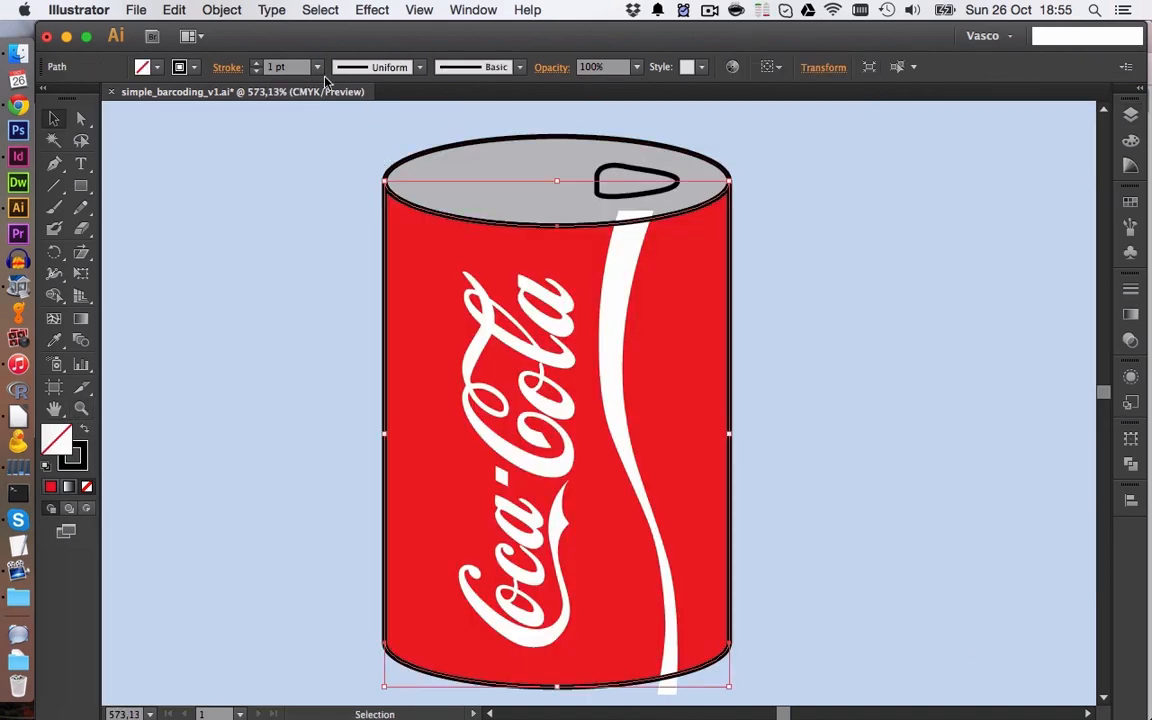
{"action": "left_click", "coordinate": [221, 9]}
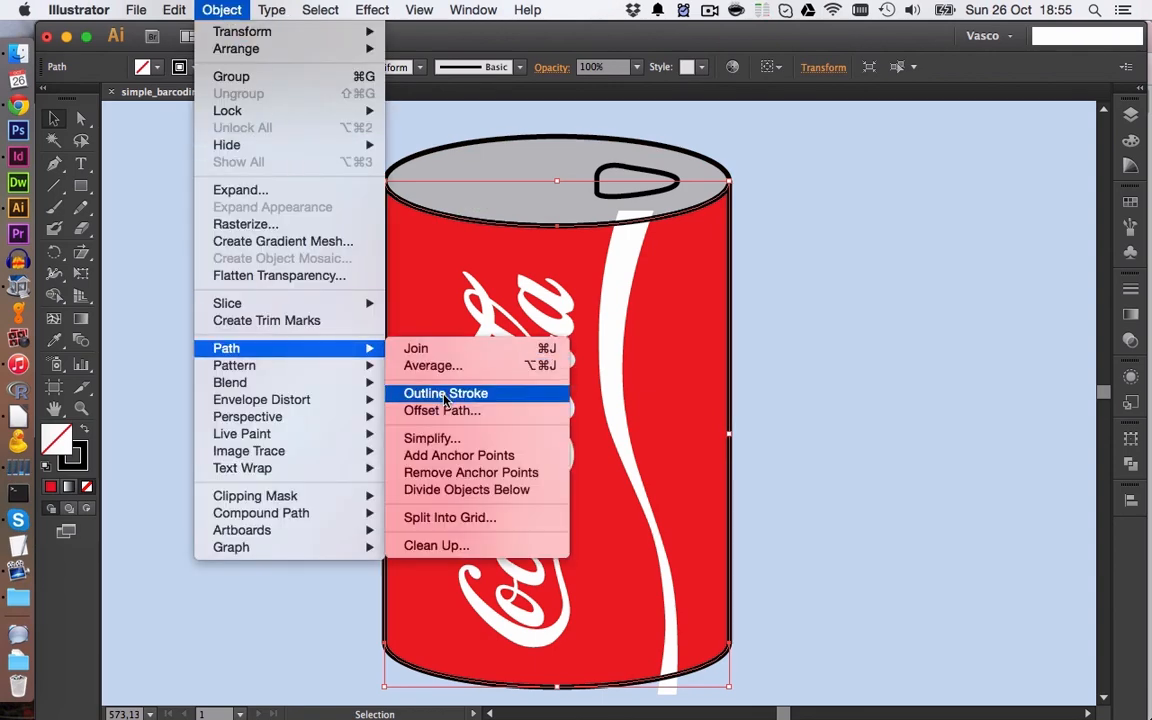
{"action": "left_click", "coordinate": [444, 393]}
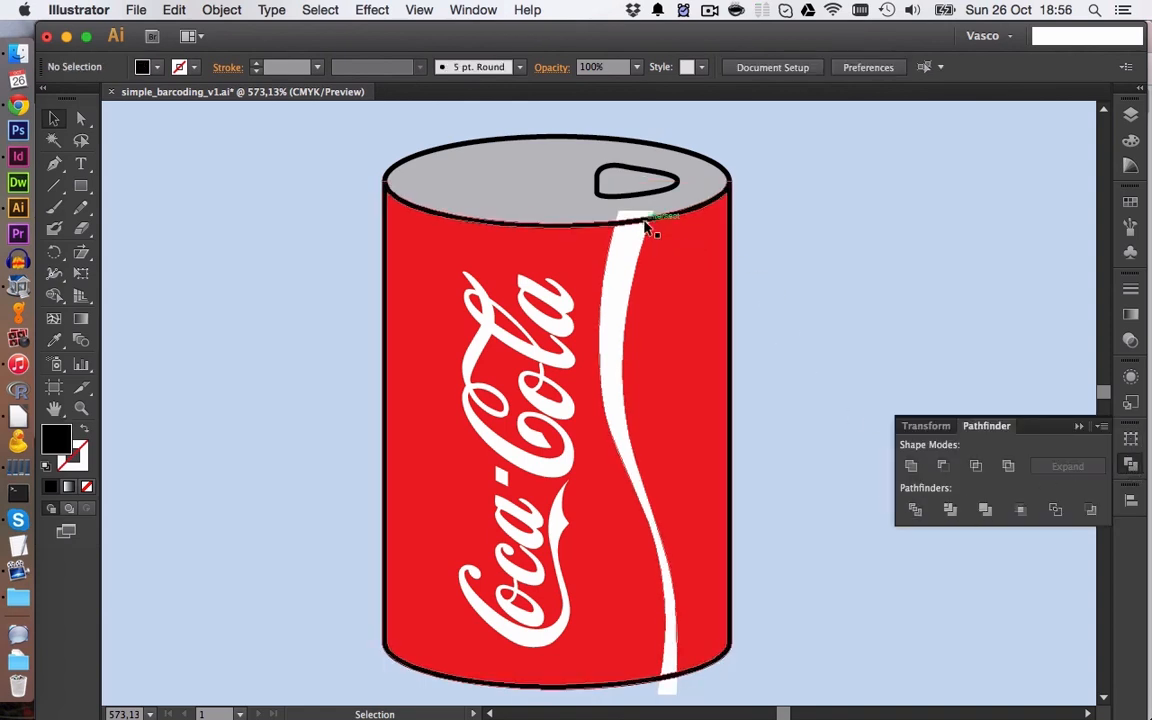
{"action": "left_click", "coordinate": [644, 228]}
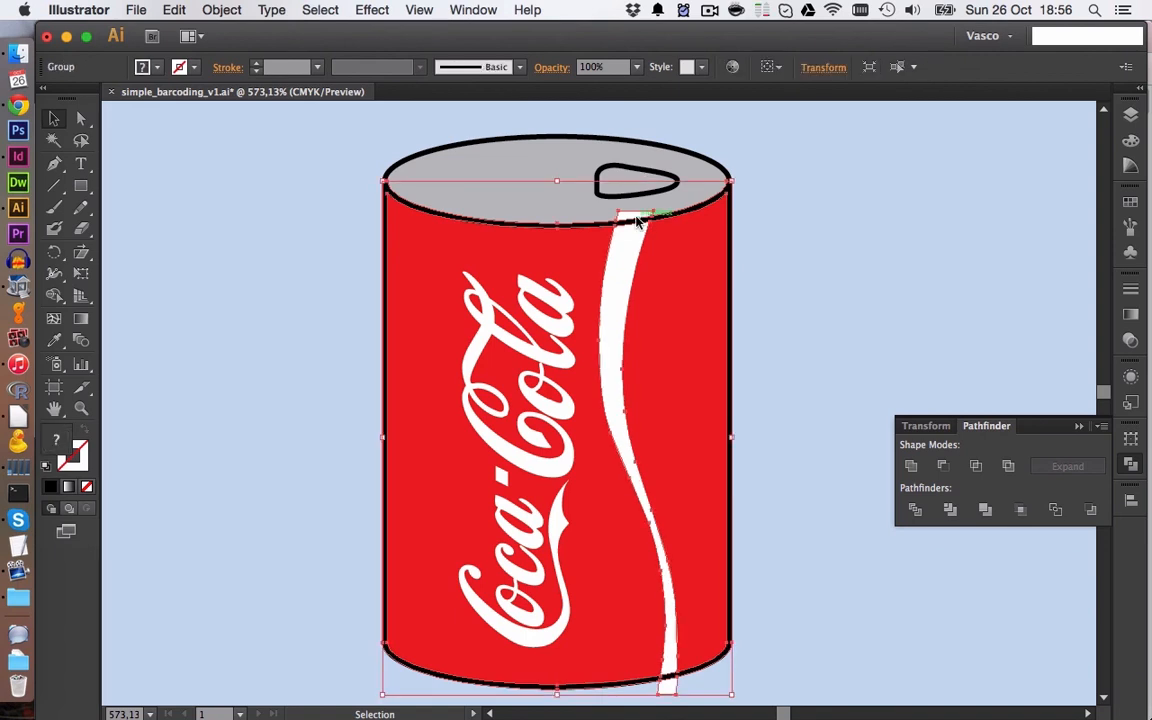